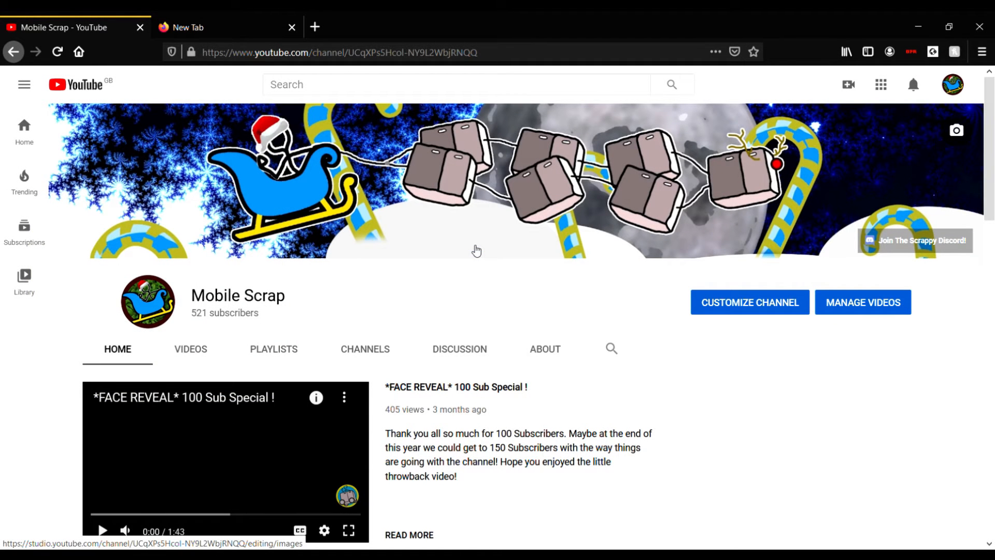
mouse_move(486, 212)
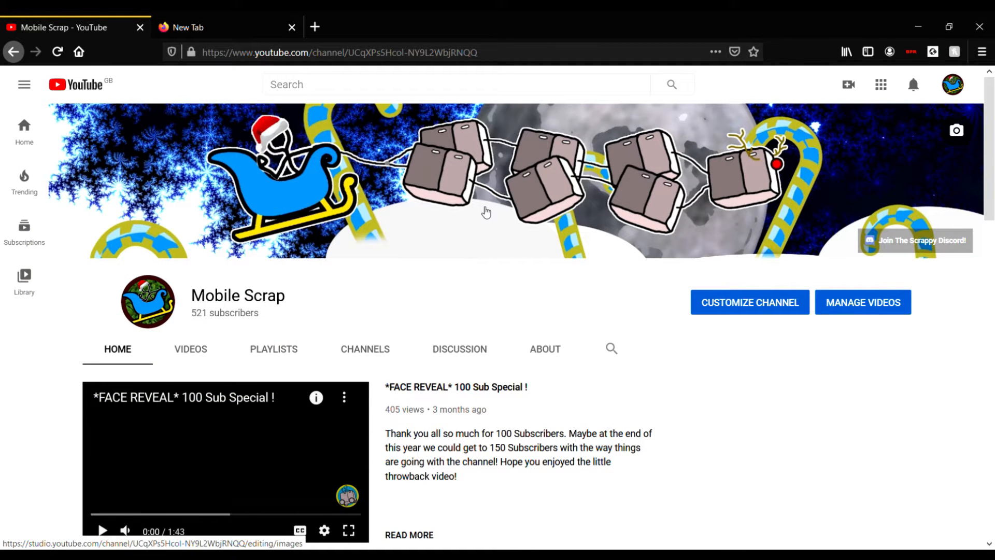
mouse_move(459, 237)
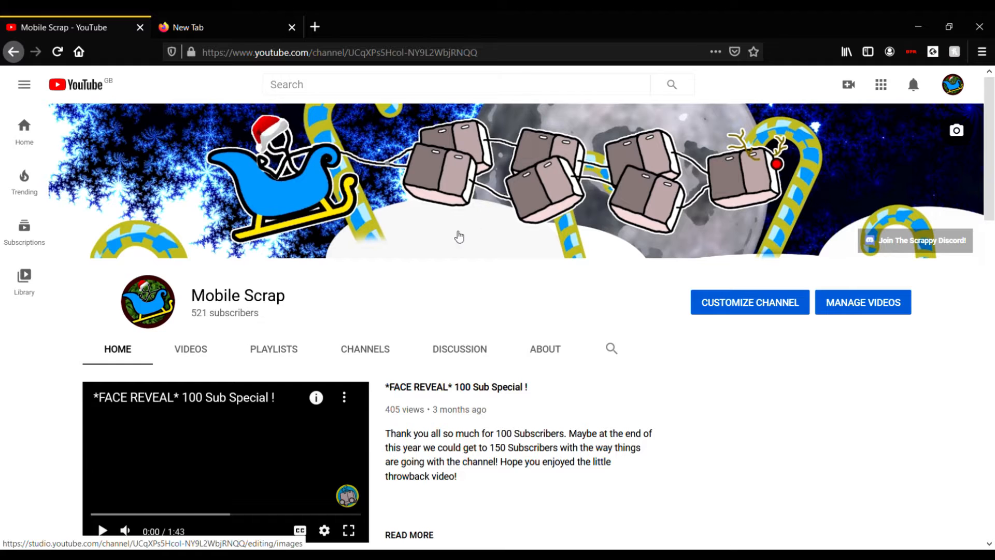
mouse_move(449, 242)
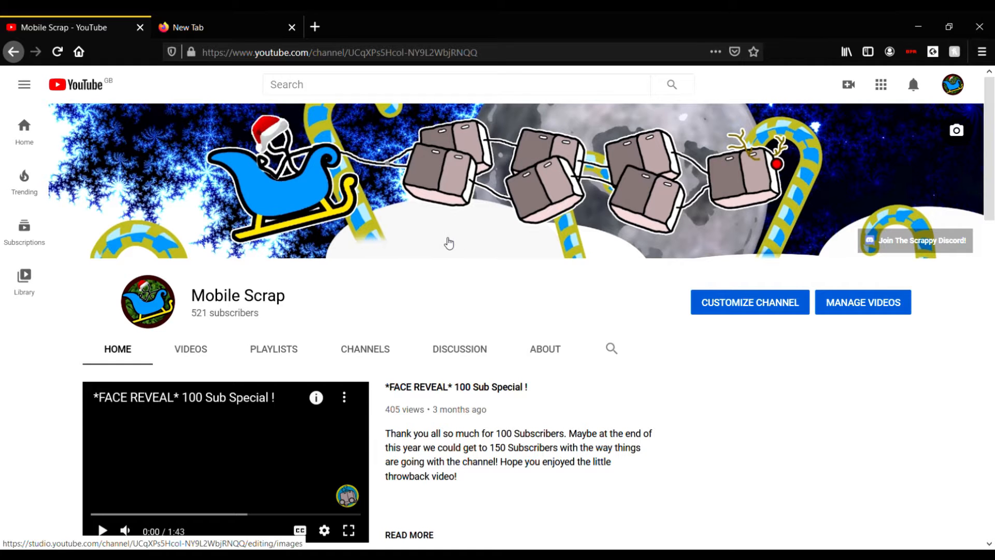
mouse_move(901, 219)
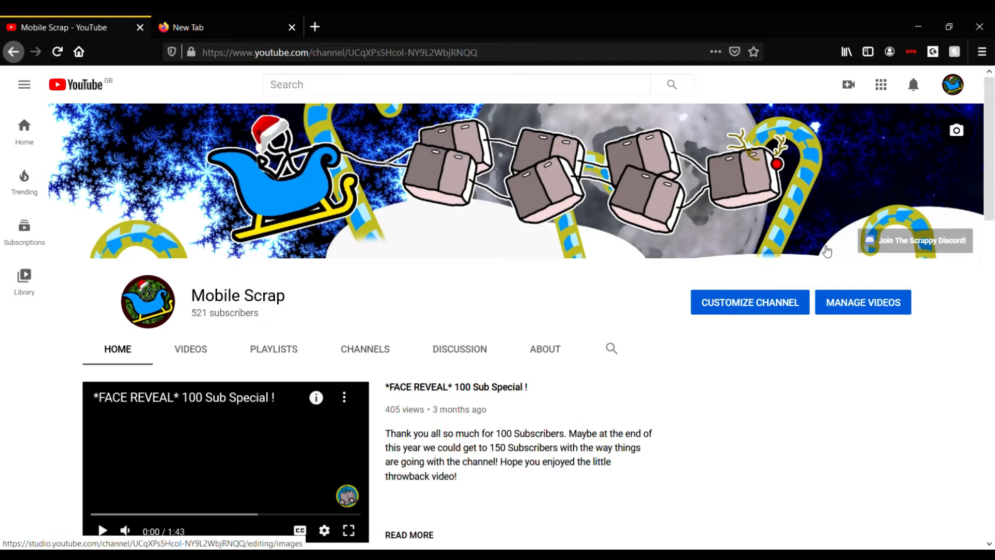
mouse_move(585, 170)
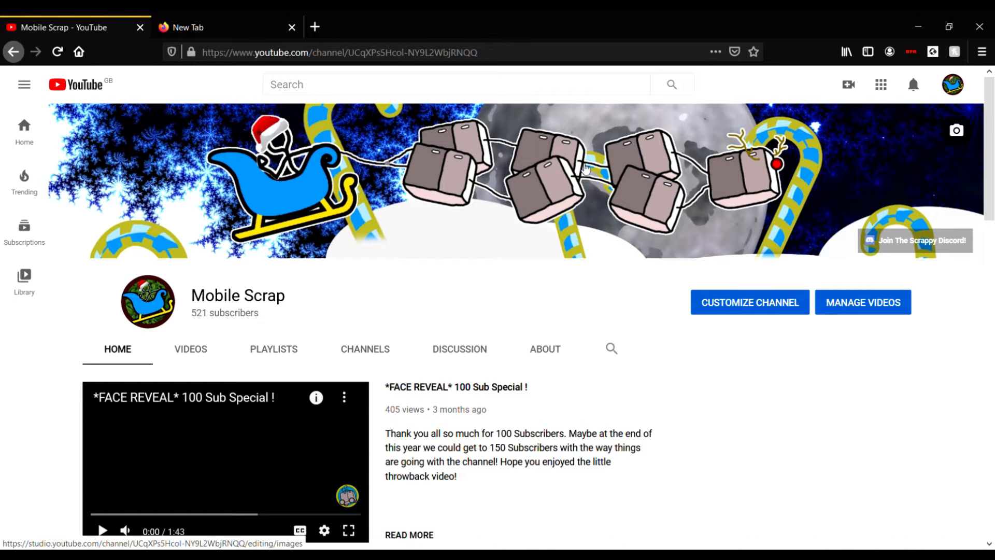
mouse_move(347, 202)
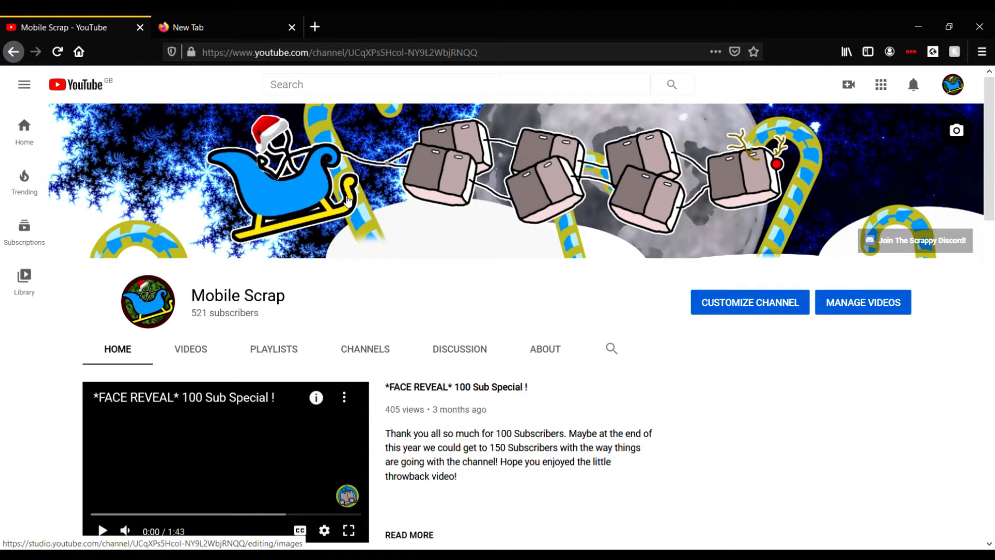
mouse_move(192, 352)
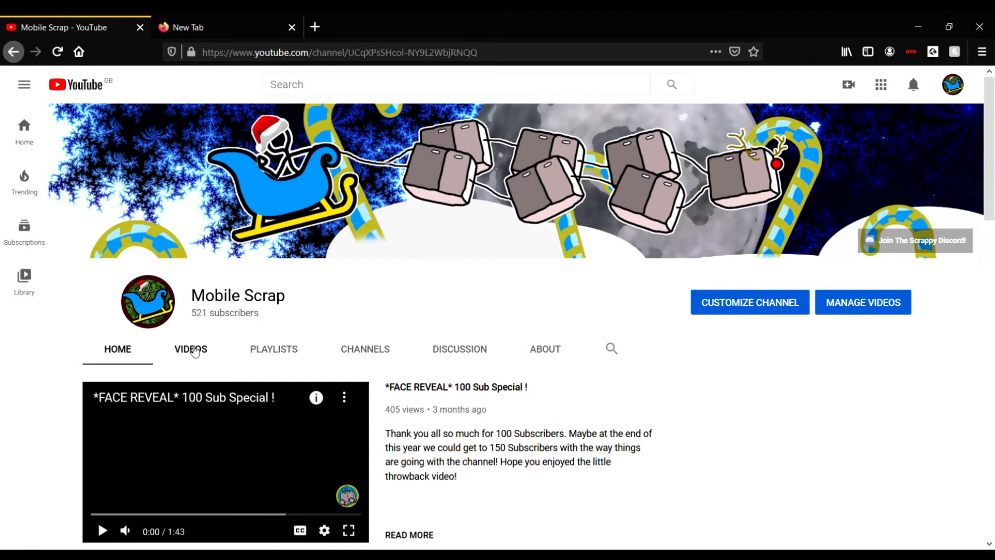
- Open the channel's Videos grid and scroll down to uploads from three to four months ago
click(190, 349)
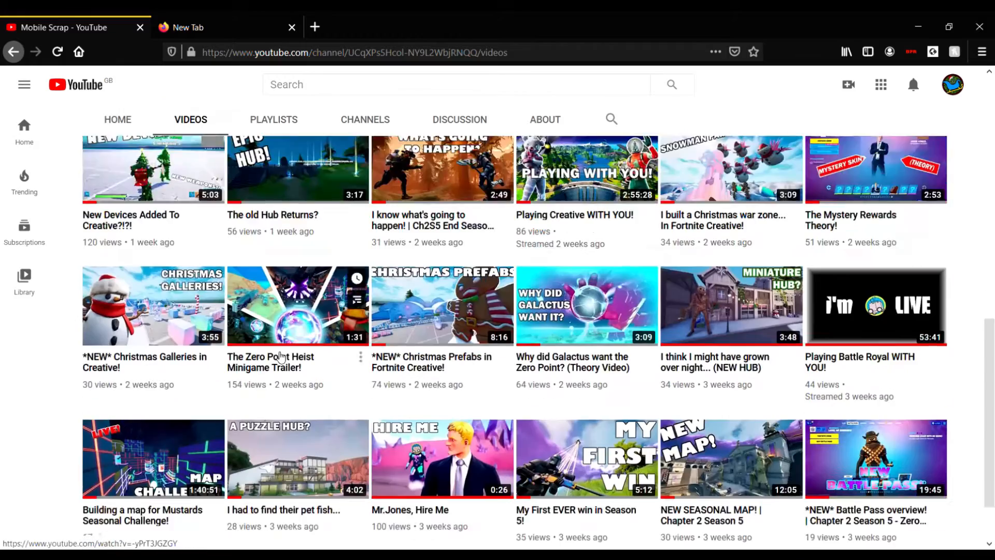
scroll(down, 3)
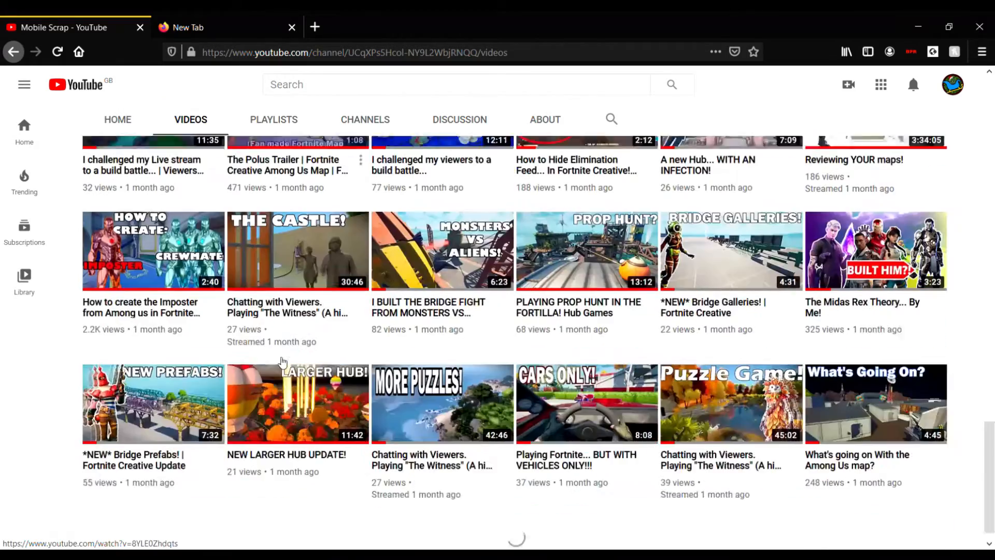
scroll(down, 3)
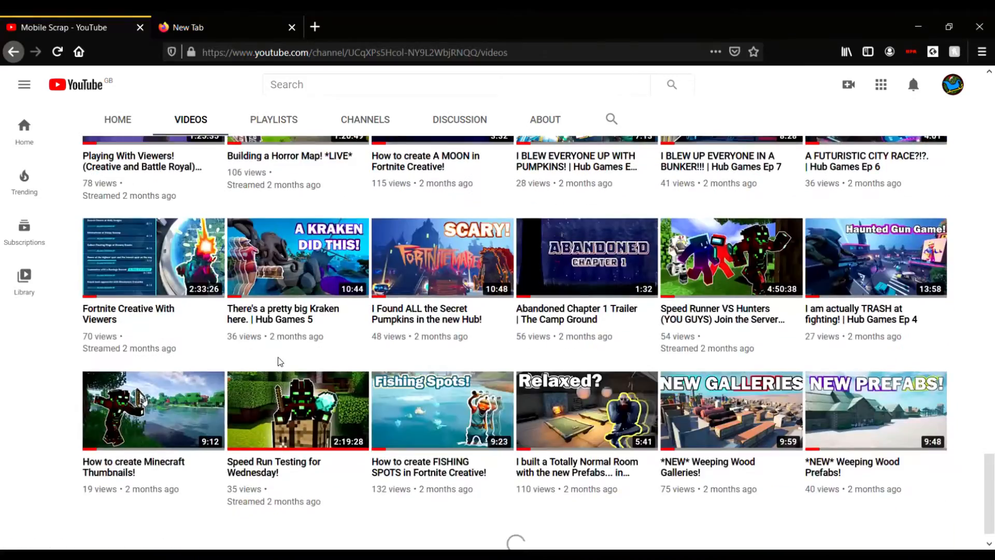
scroll(down, 3)
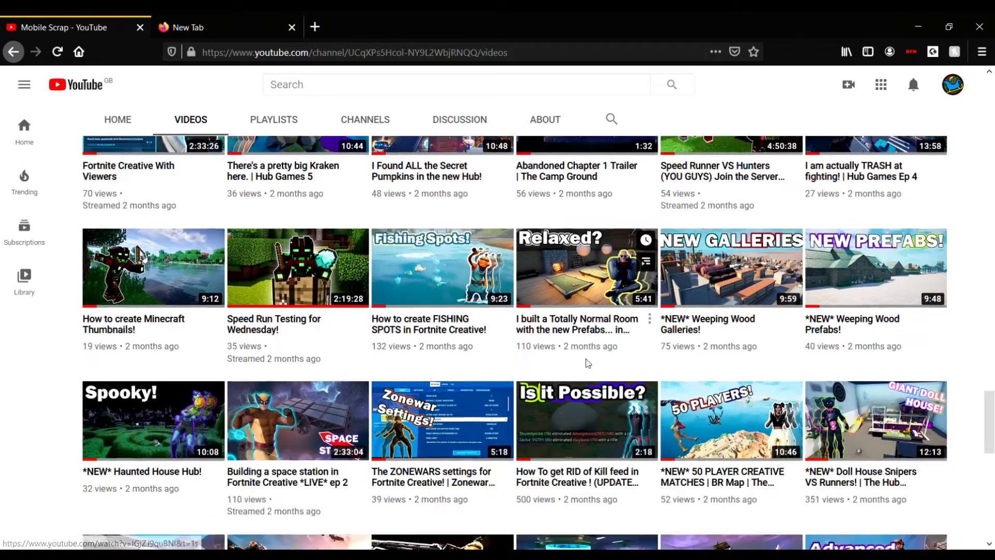
scroll(down, 3)
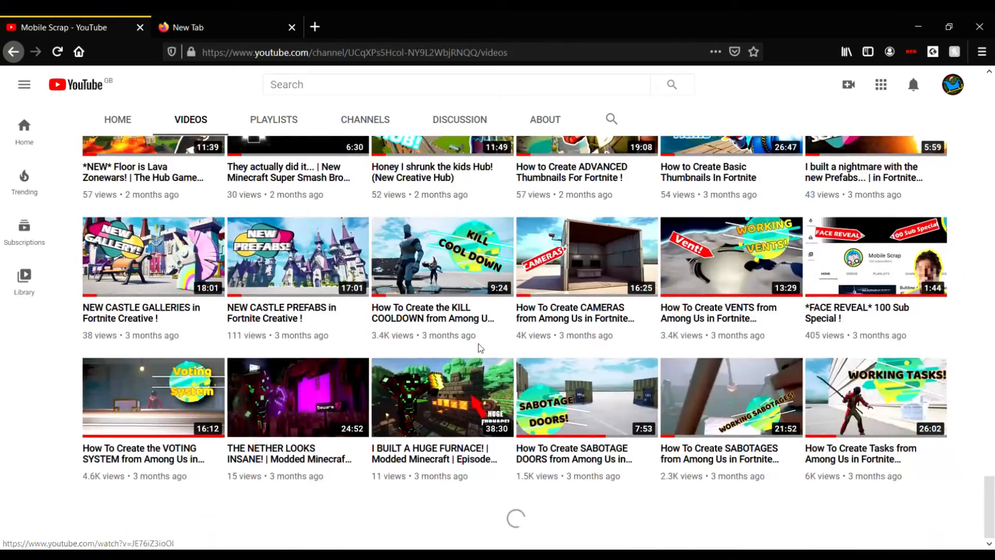
scroll(down, 3)
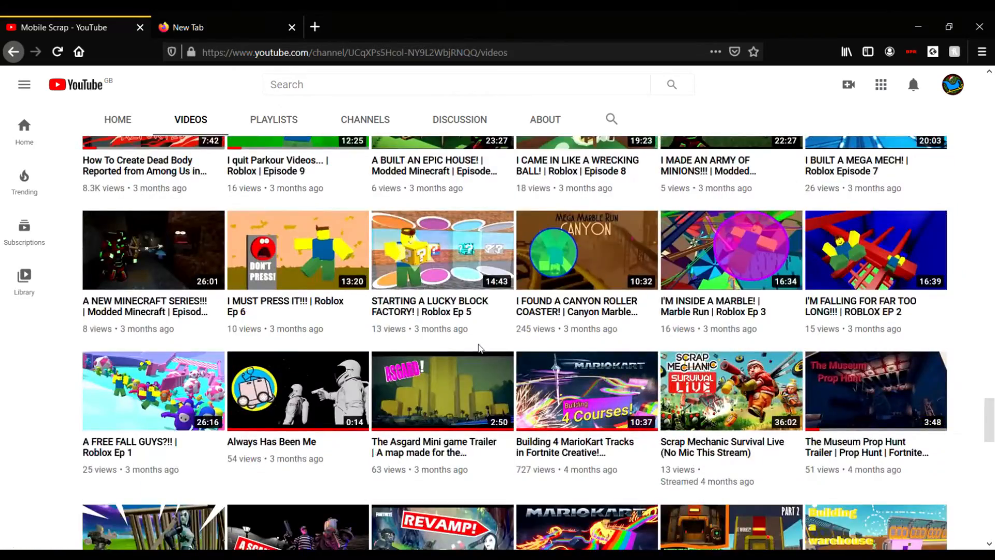
scroll(down, 3)
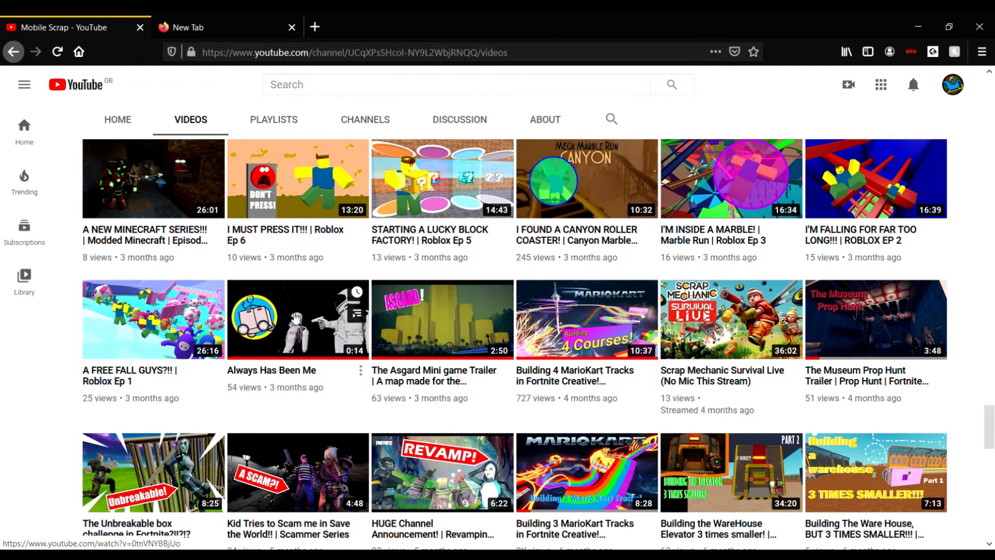
mouse_move(272, 333)
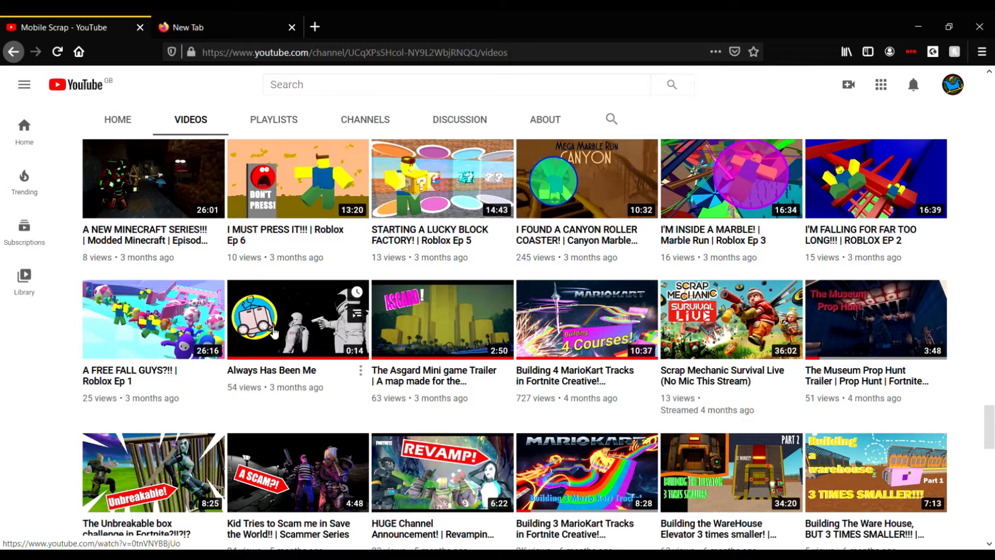
mouse_move(272, 333)
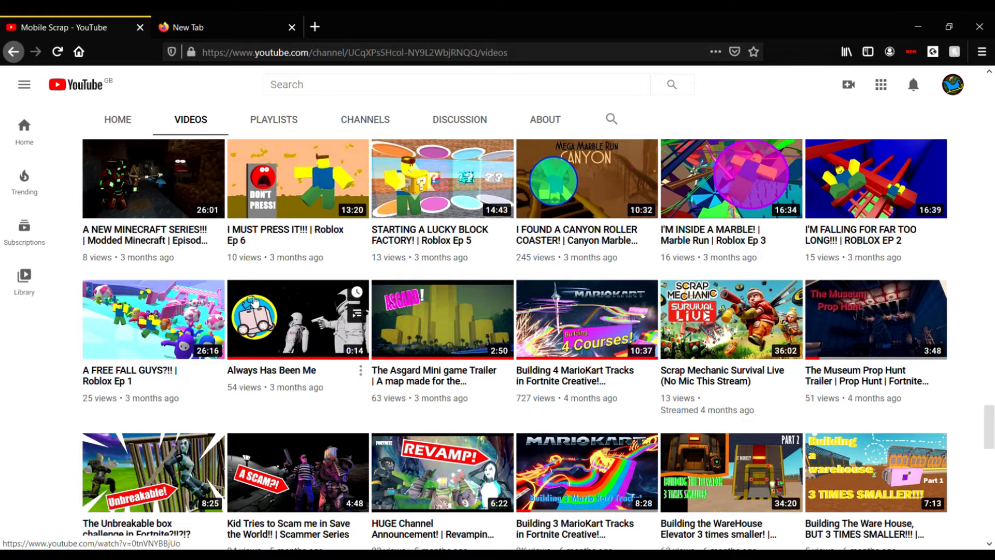
- Scroll further down the Videos grid to 9–11 month old uploads and the Jumanji Jaguar Statue video
scroll(down, 3)
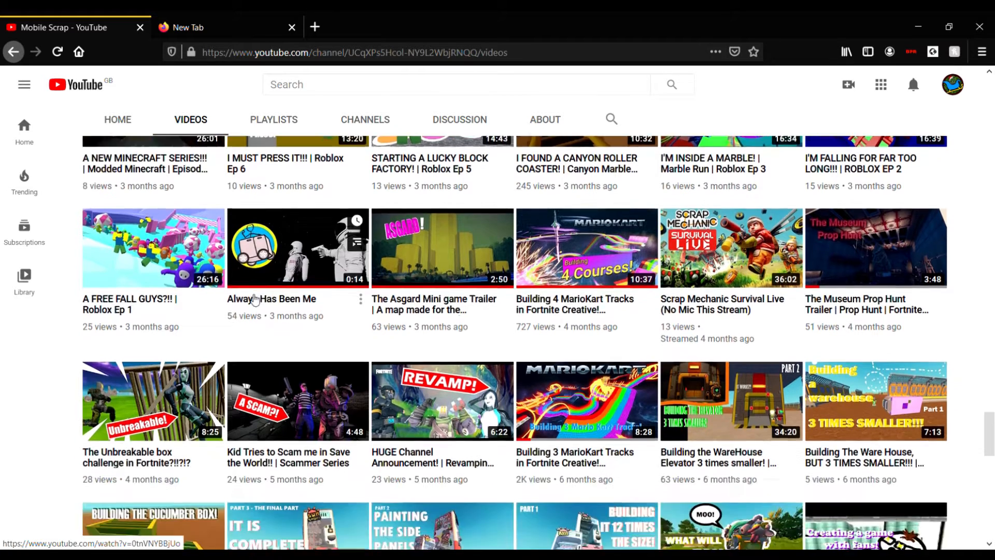
scroll(down, 3)
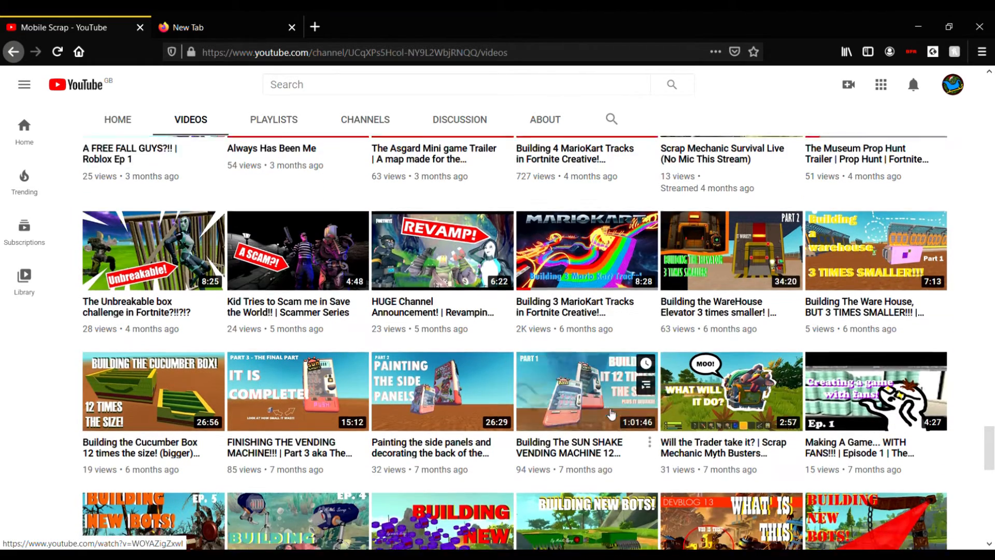
scroll(down, 3)
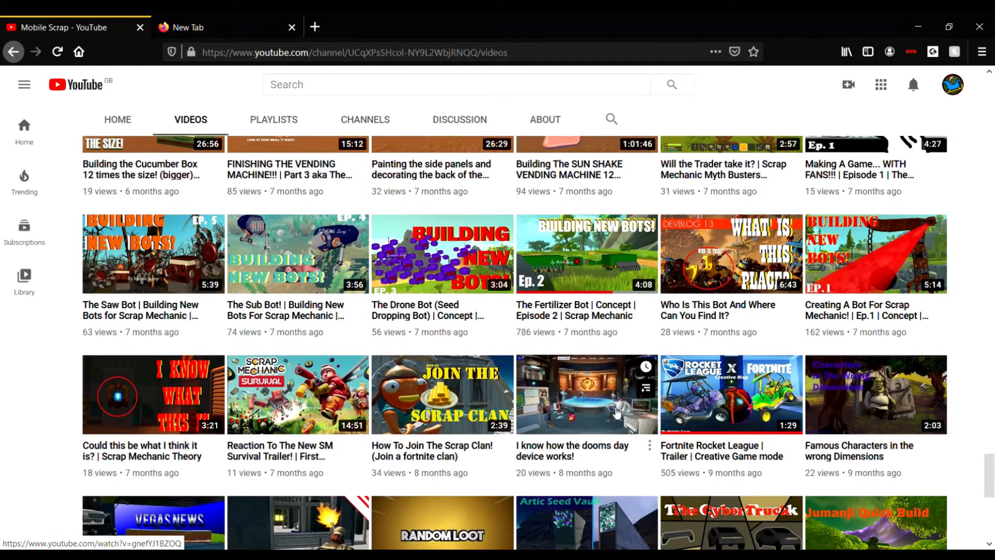
scroll(down, 3)
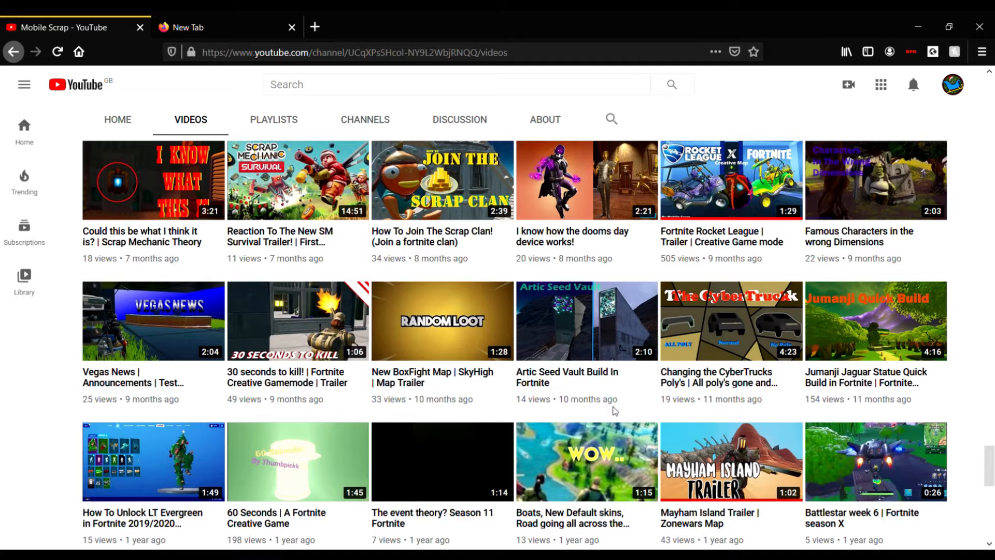
scroll(down, 3)
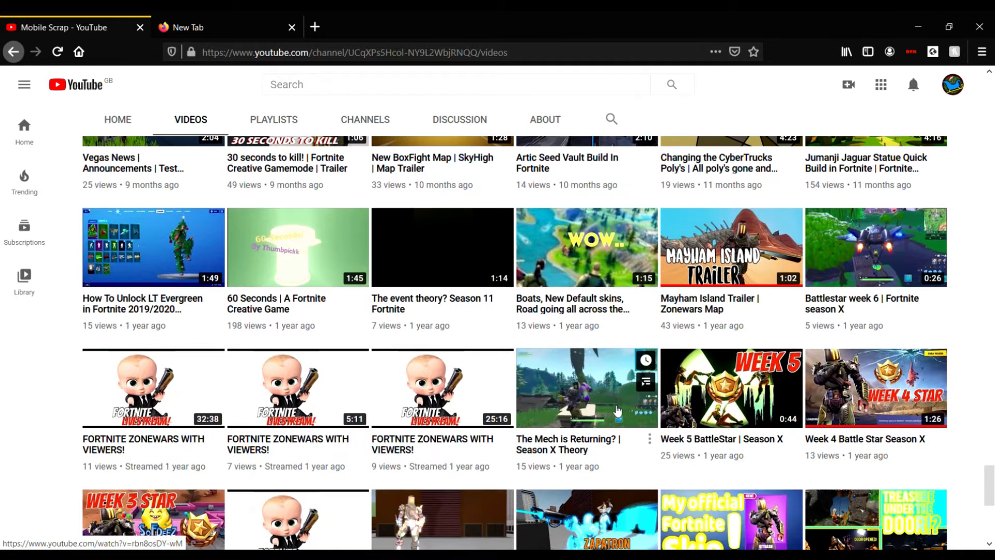
scroll(down, 3)
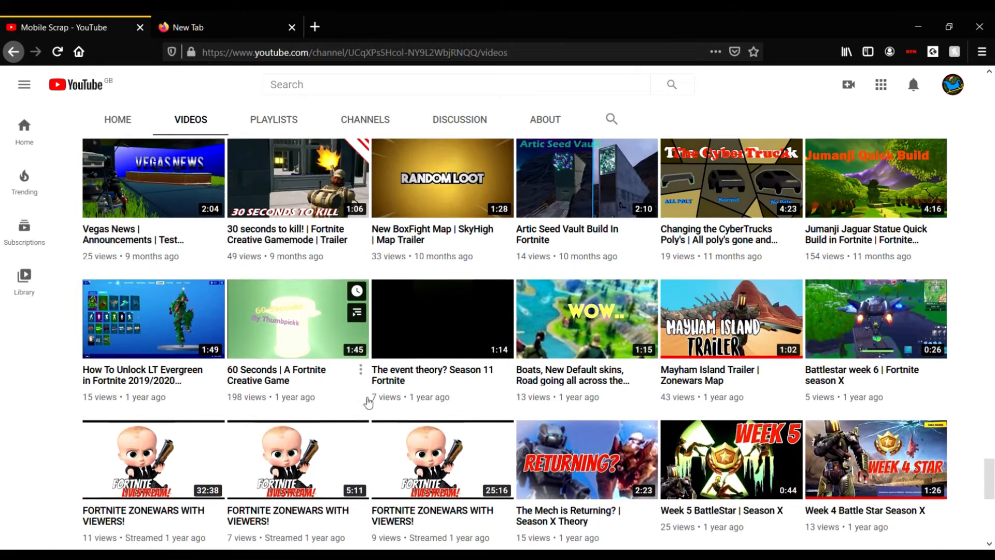
scroll(up, 3)
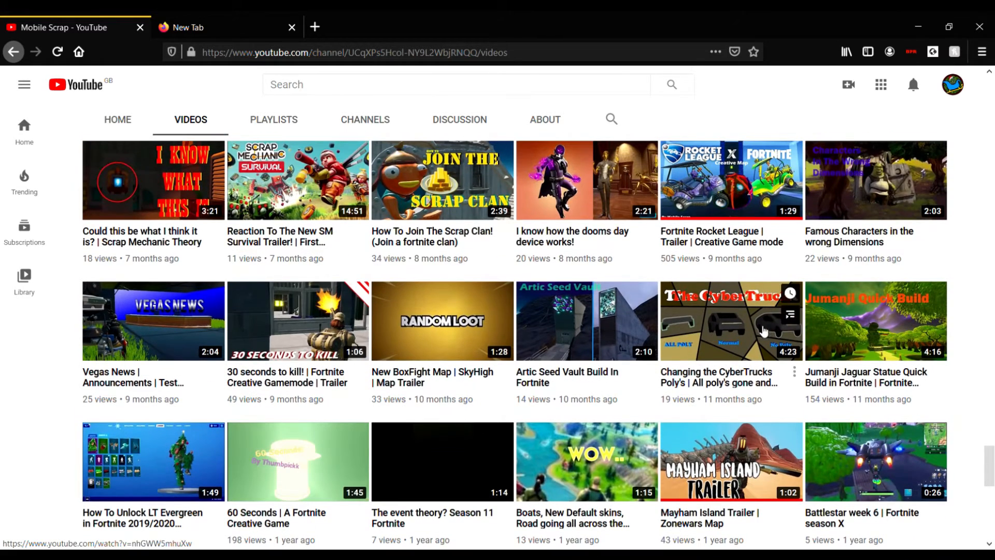
scroll(down, 3)
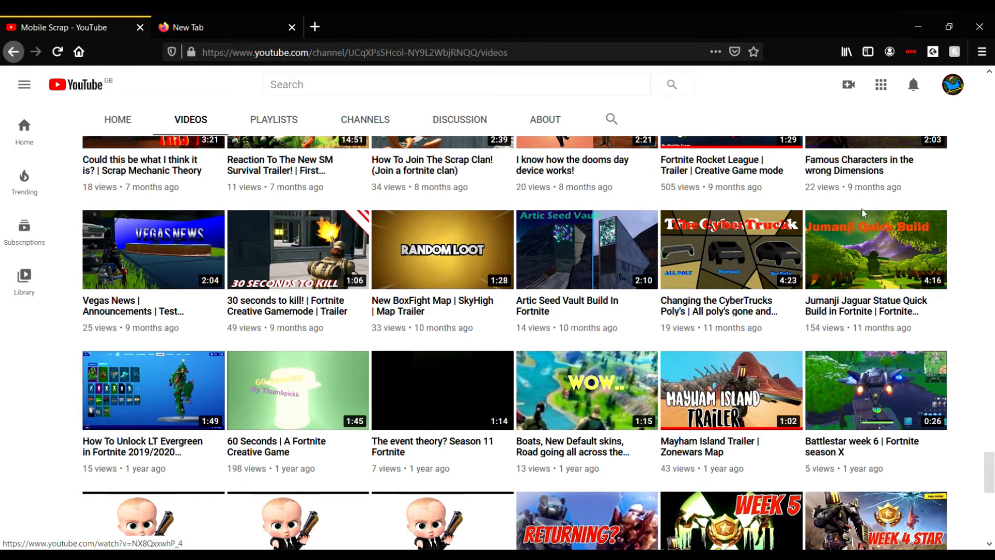
mouse_move(876, 250)
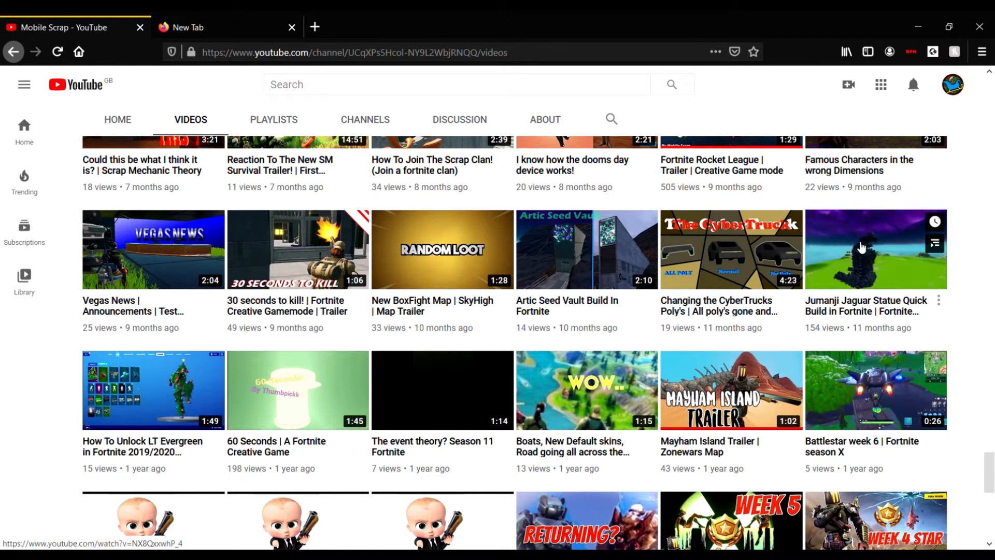
- Play the Jumanji Jaguar Statue Quick Build video and skip ahead in it
click(876, 249)
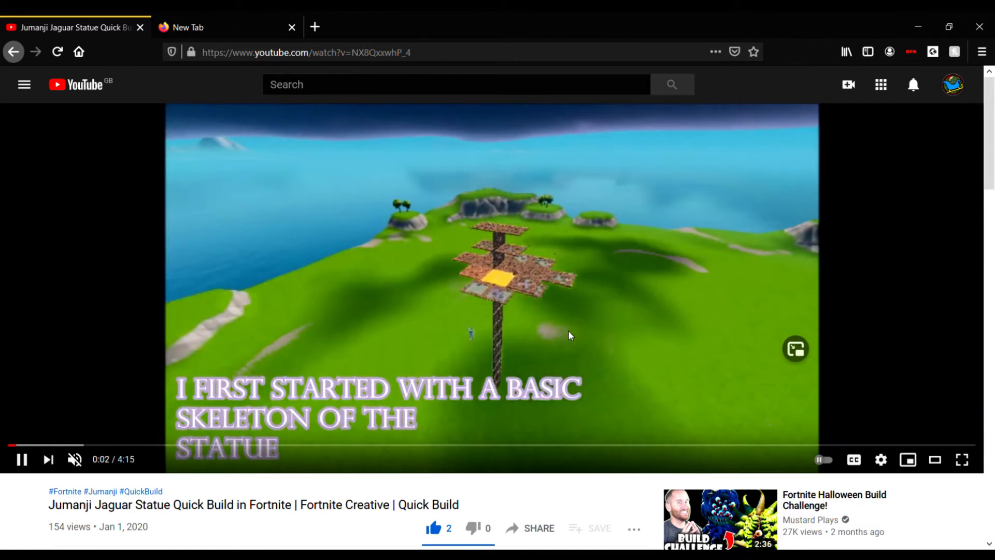
mouse_move(488, 451)
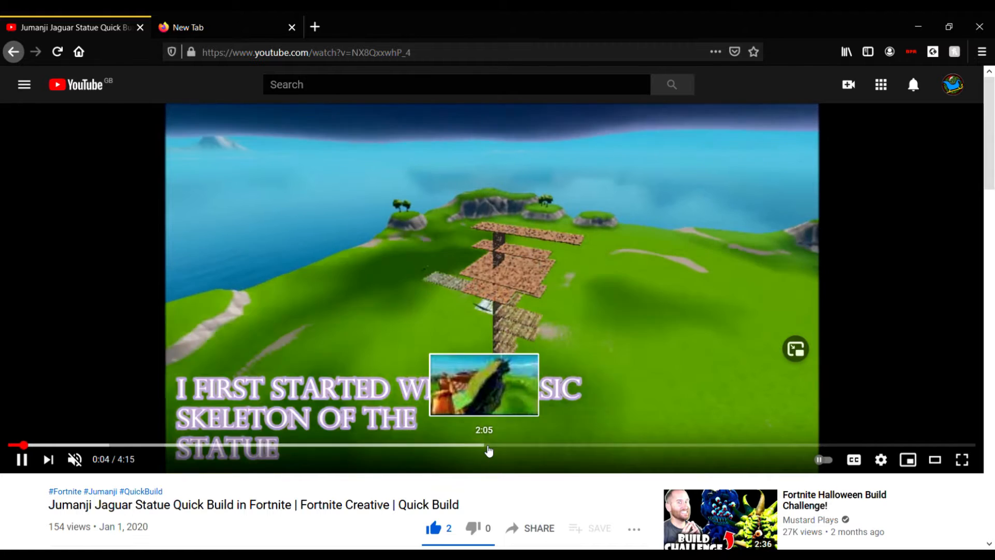
mouse_move(521, 421)
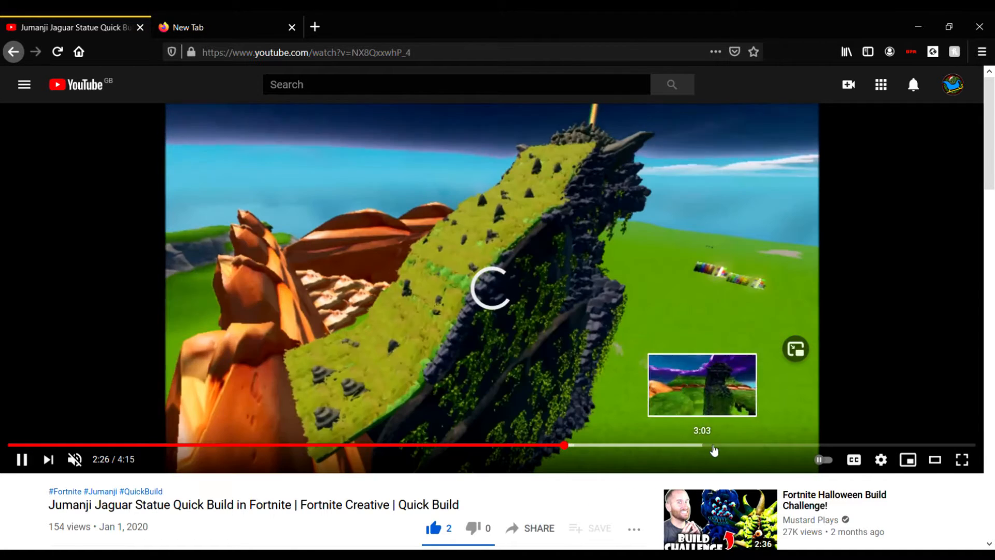
click(837, 447)
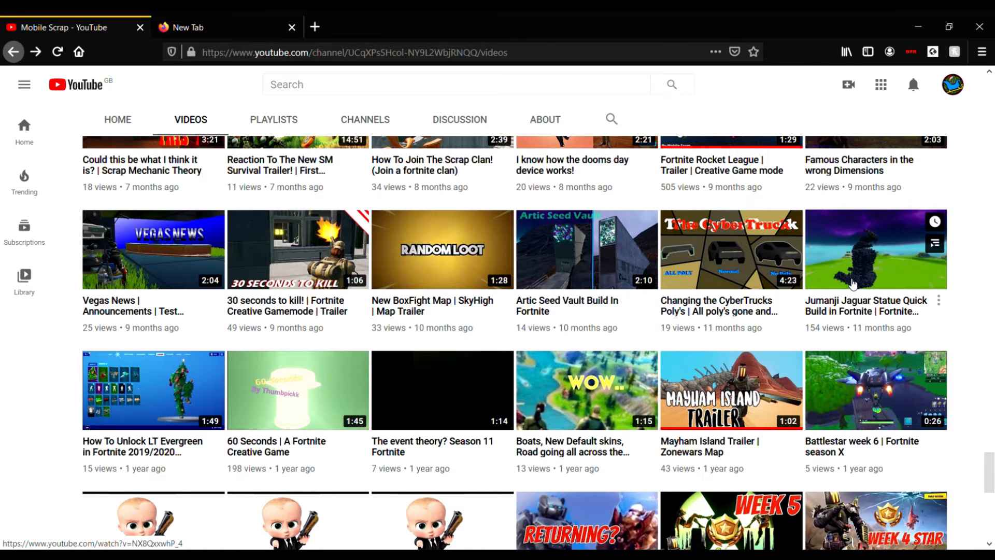
- Scroll back up to the Scrap Mechanic uploads from six to seven months ago
scroll(up, 3)
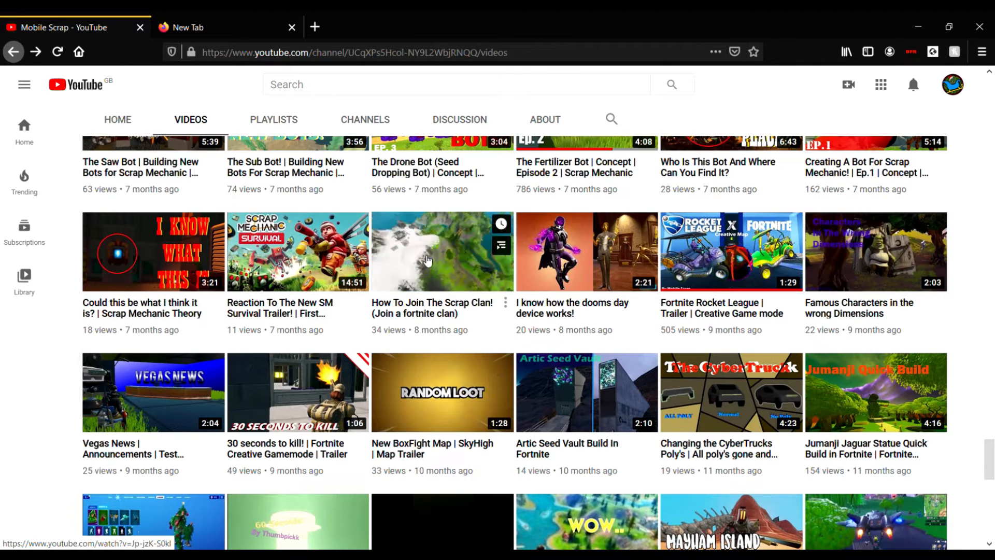
mouse_move(455, 317)
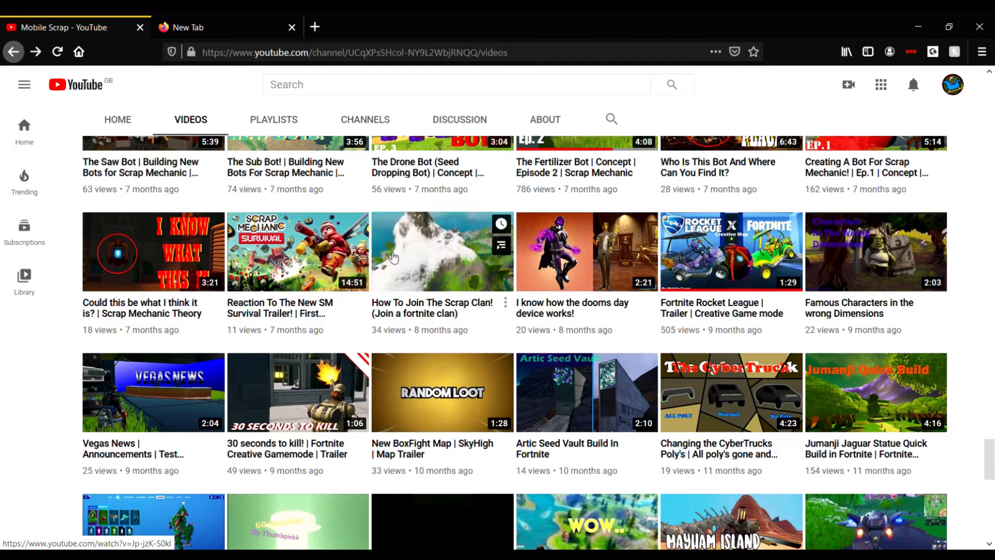
mouse_move(398, 258)
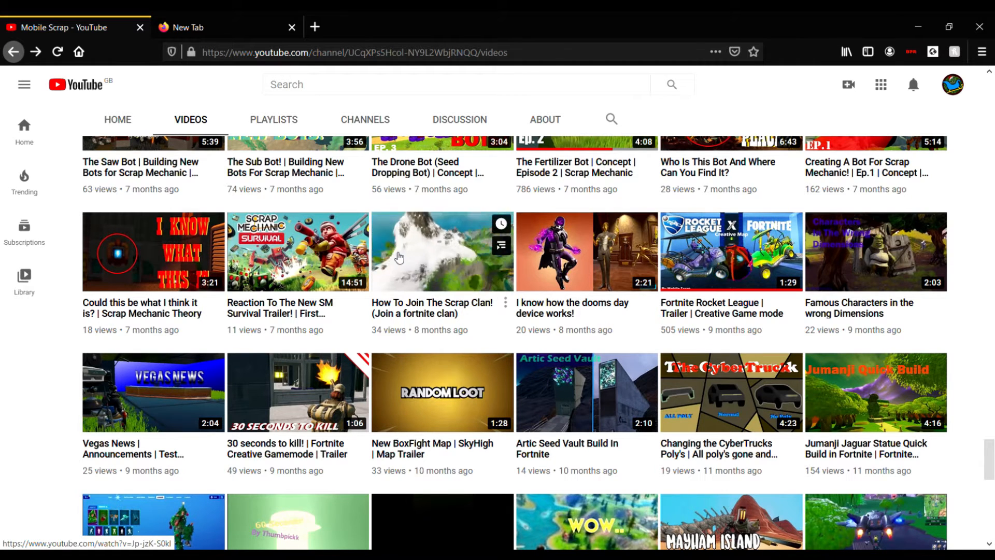
mouse_move(465, 274)
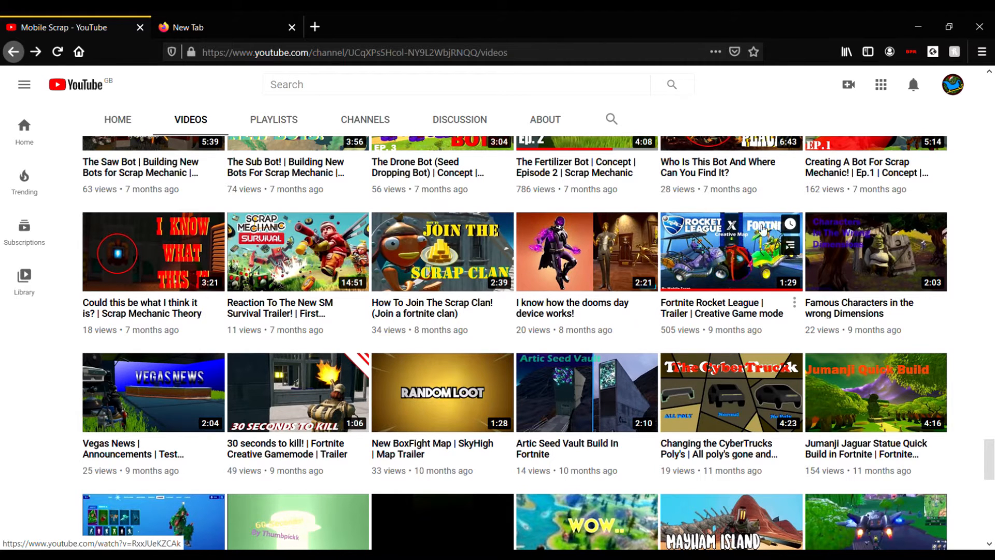
mouse_move(733, 257)
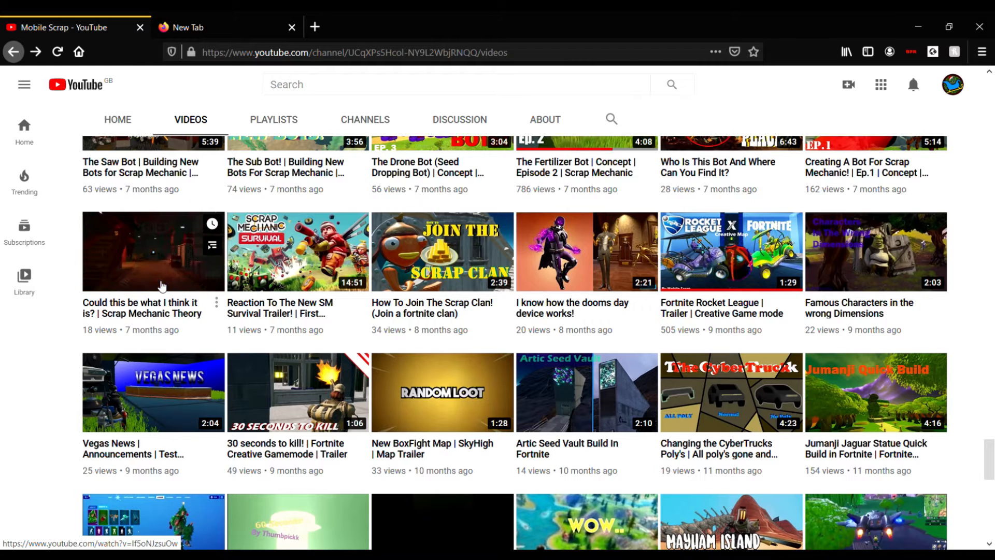
scroll(down, 3)
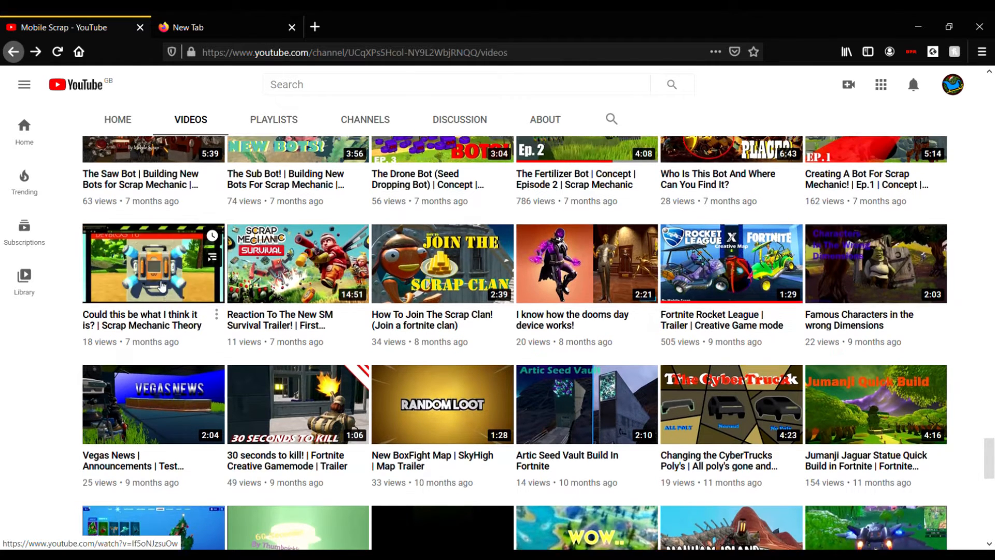
scroll(up, 3)
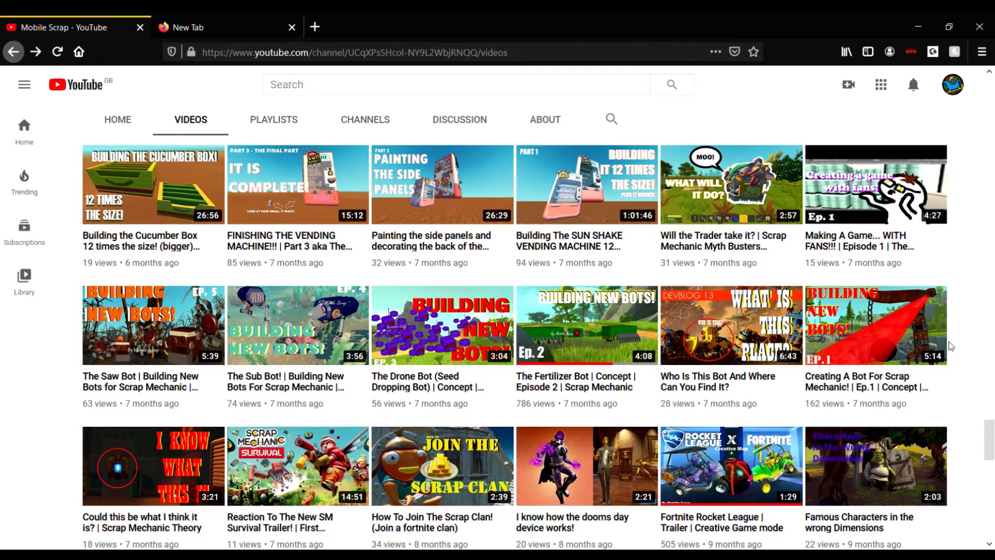
scroll(down, 3)
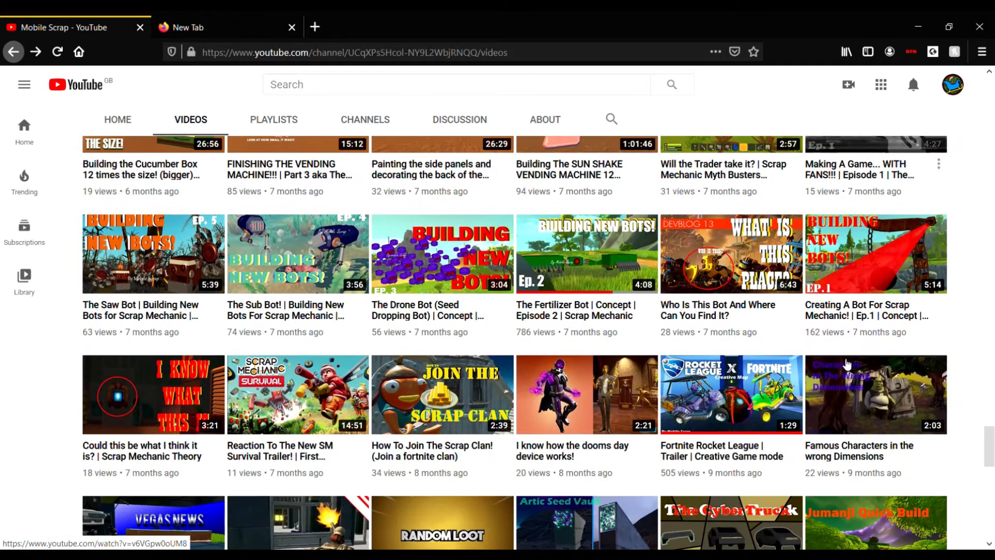
mouse_move(876, 254)
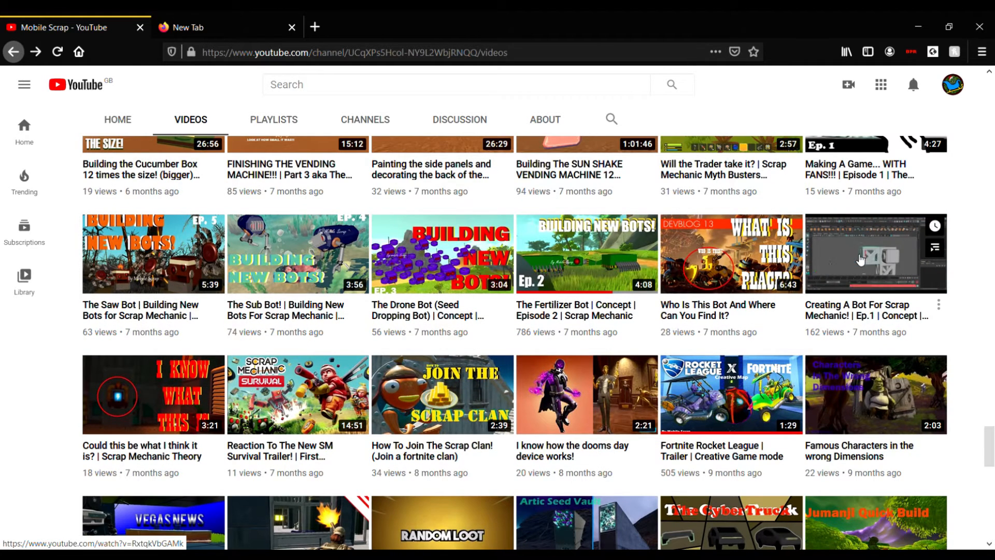
click(876, 254)
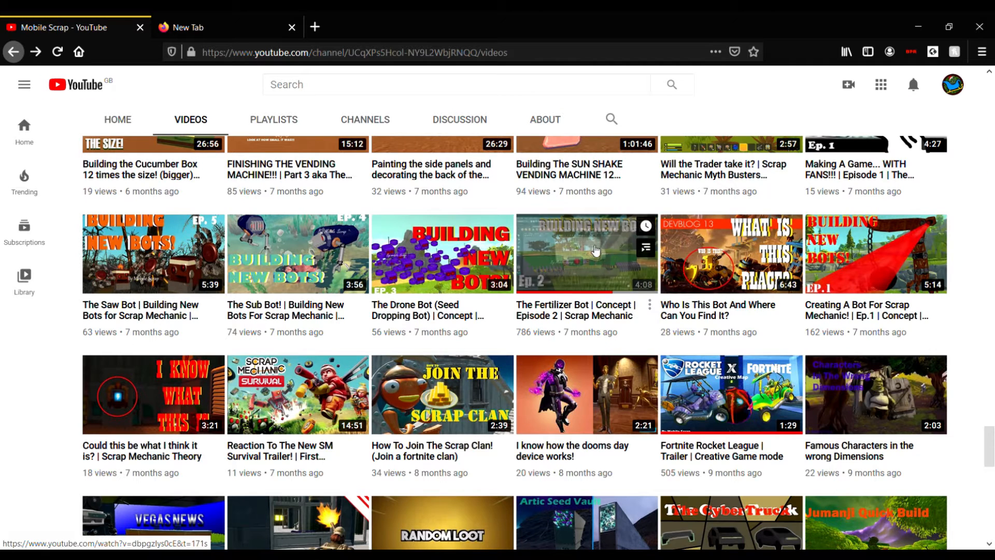
mouse_move(588, 254)
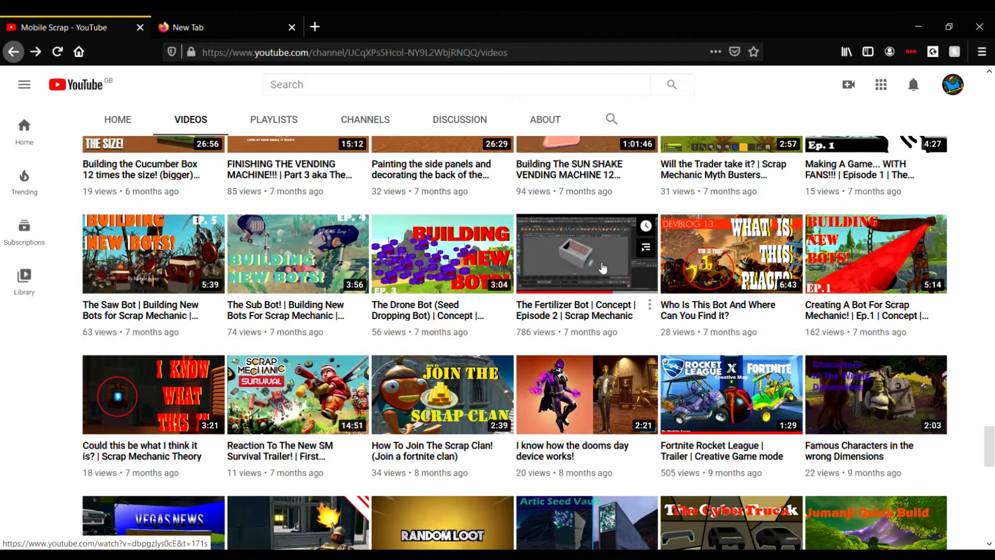
click(585, 254)
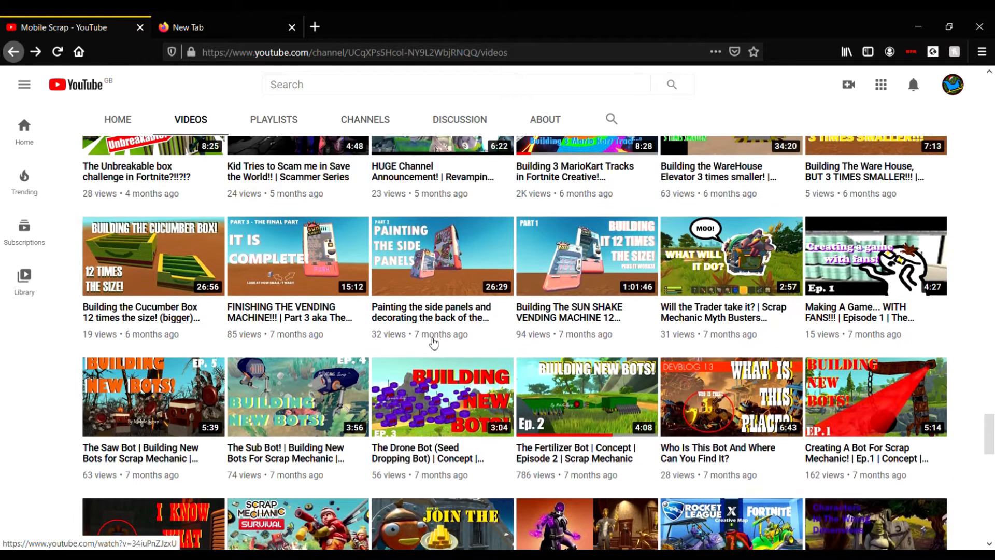
mouse_move(895, 273)
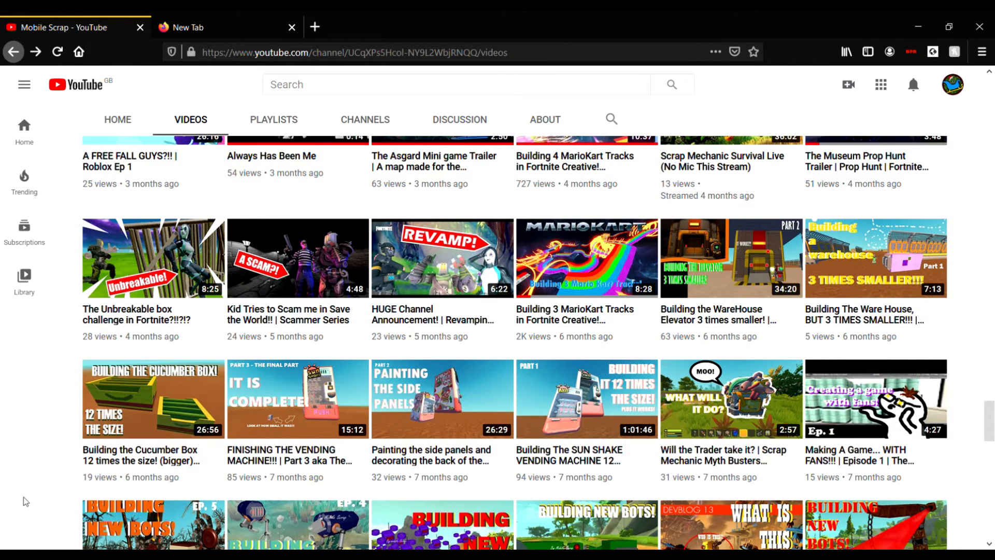
click(152, 398)
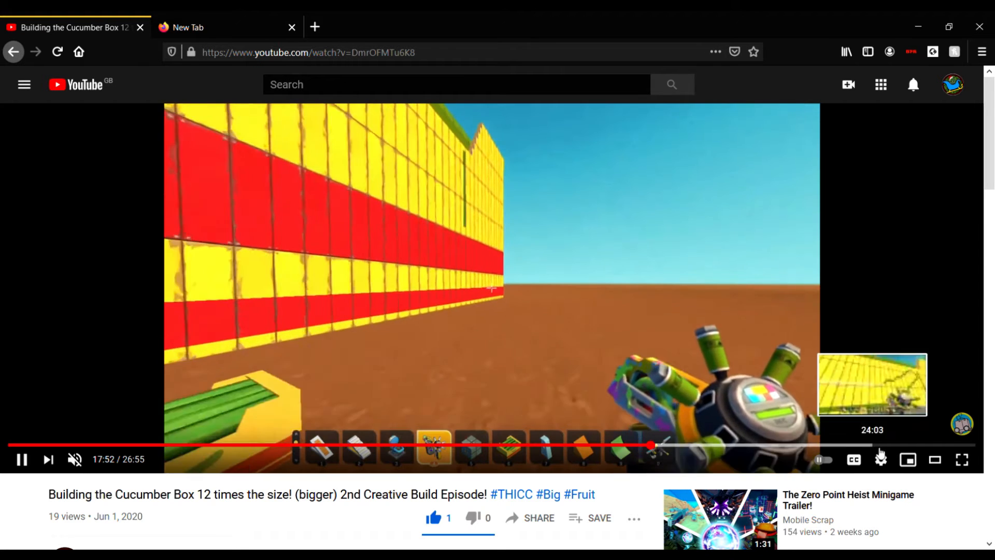
click(882, 445)
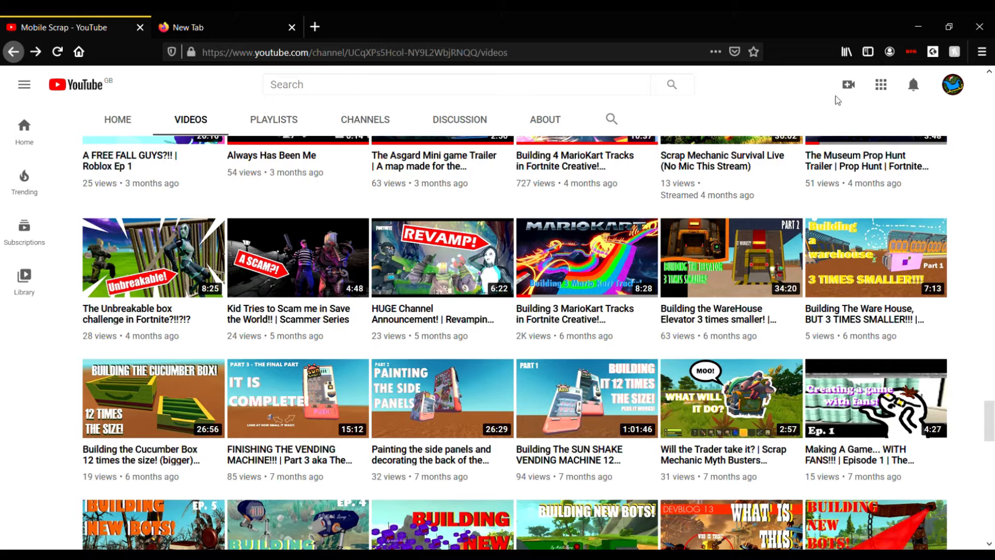
mouse_move(942, 185)
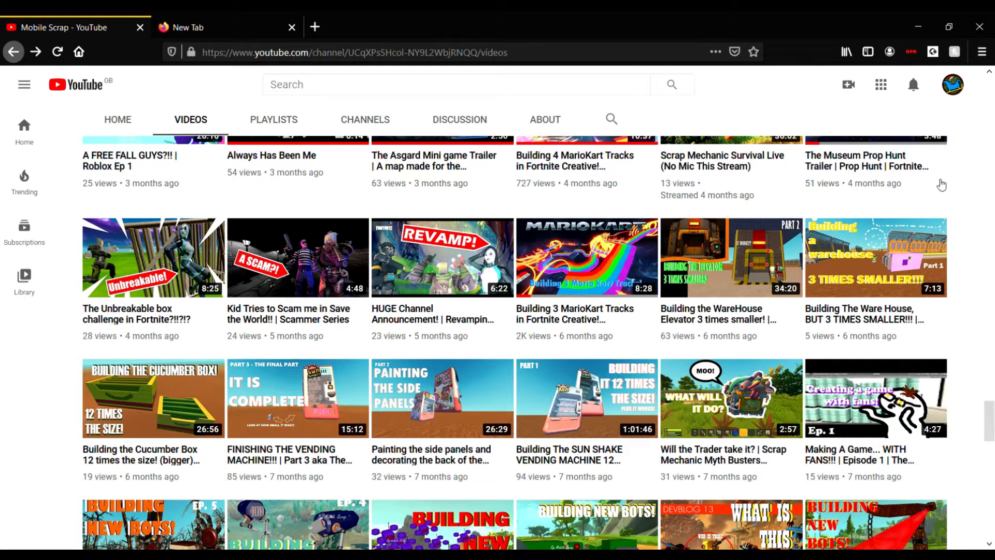
mouse_move(803, 348)
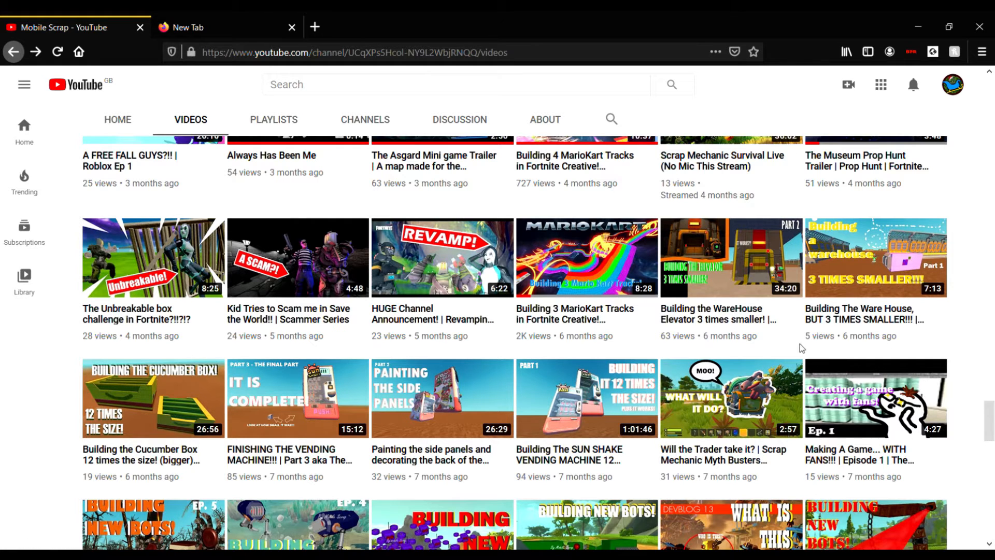
mouse_move(735, 352)
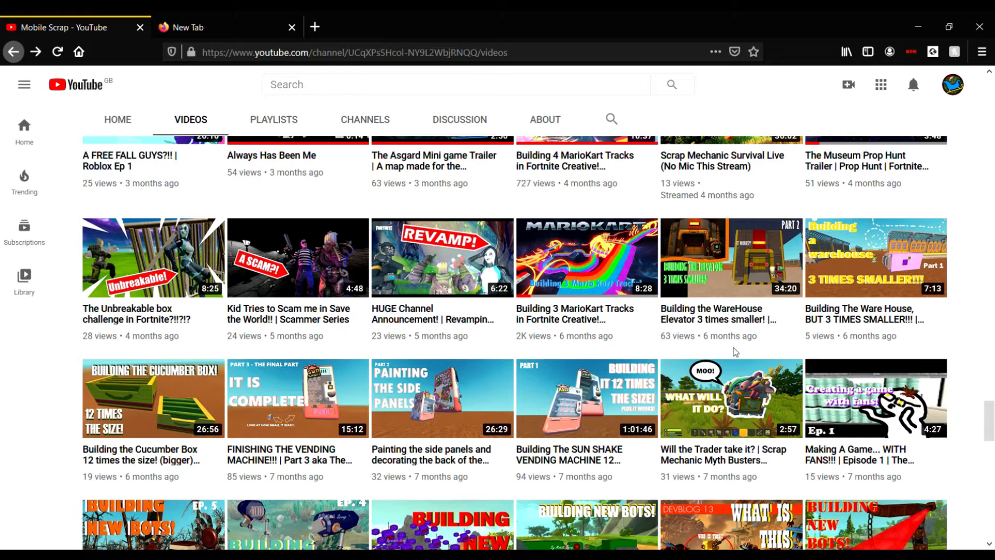
mouse_move(737, 337)
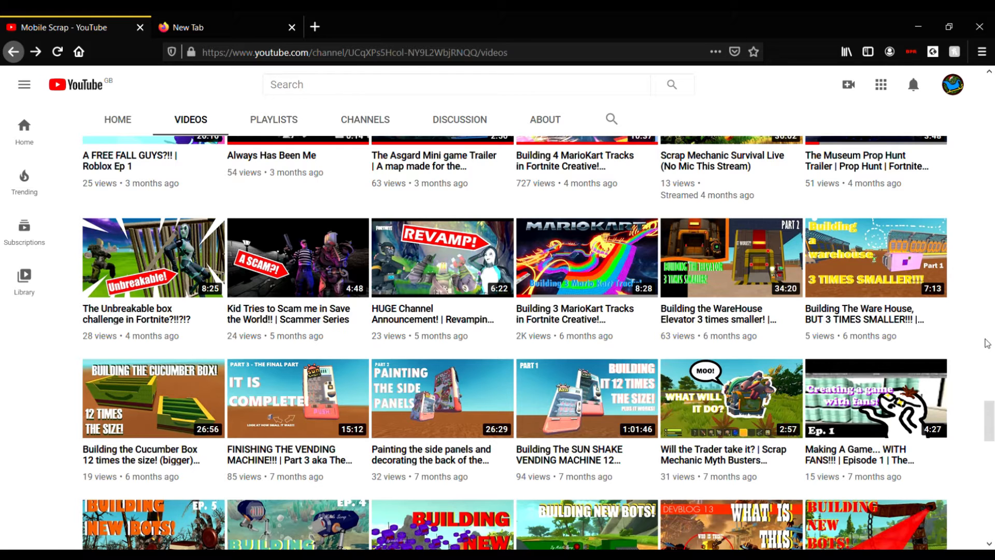
mouse_move(584, 257)
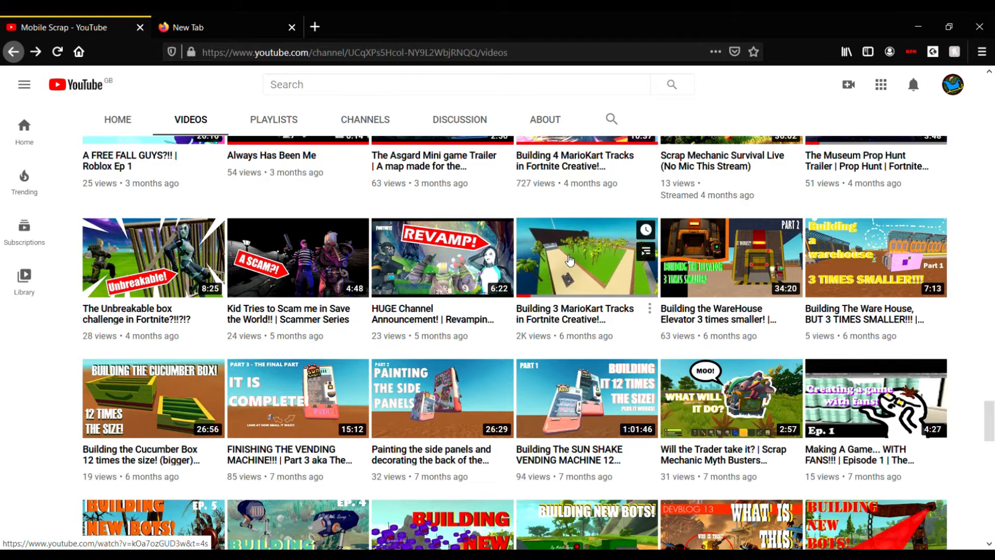
click(586, 257)
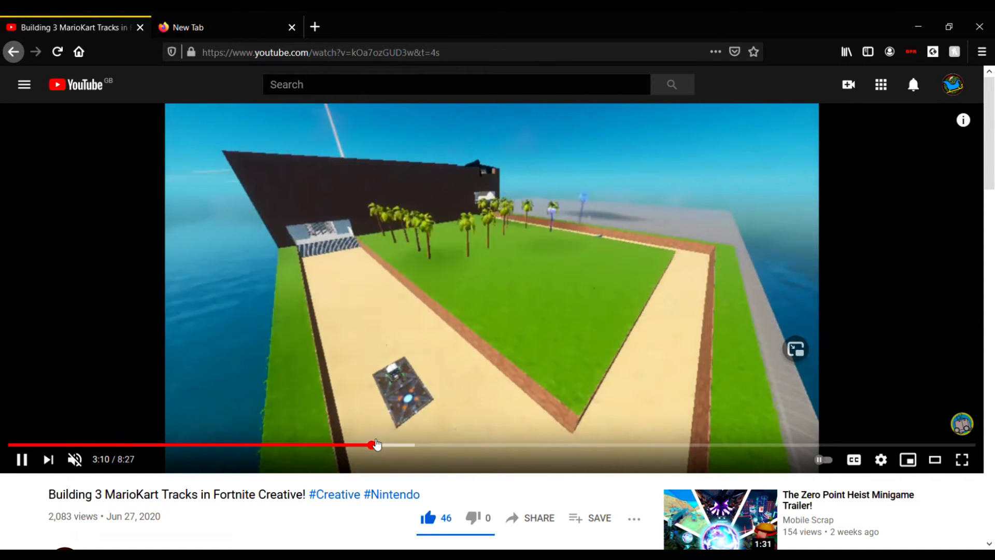
mouse_move(377, 445)
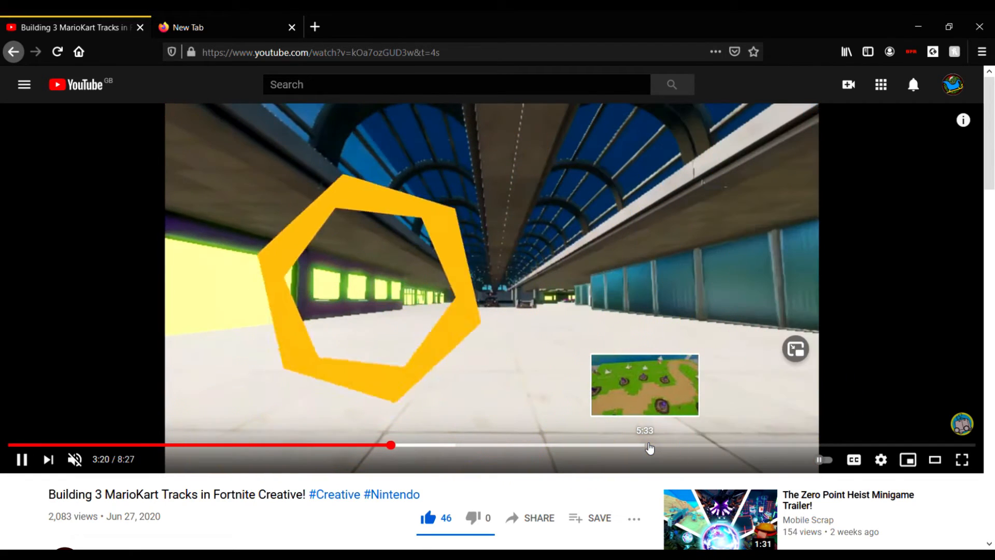
click(646, 445)
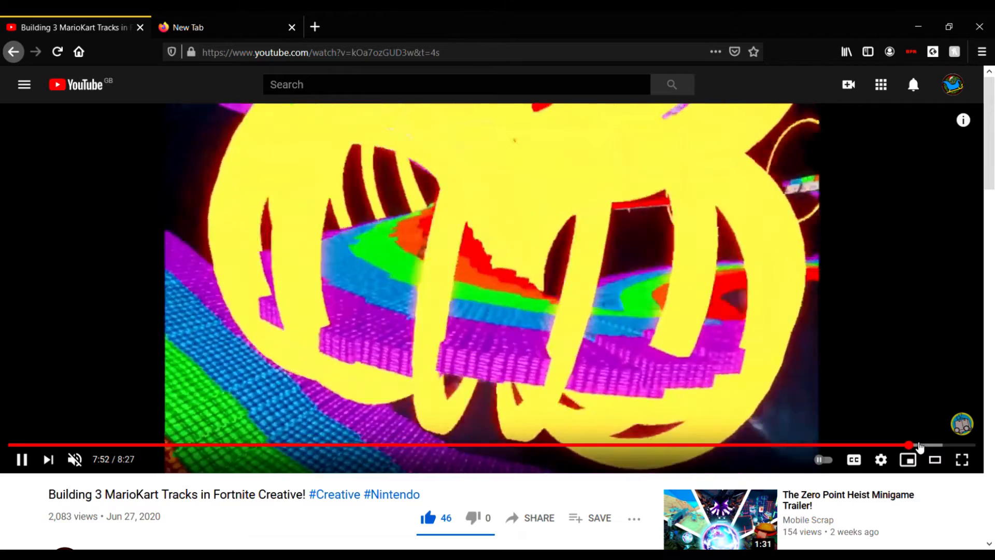
mouse_move(911, 445)
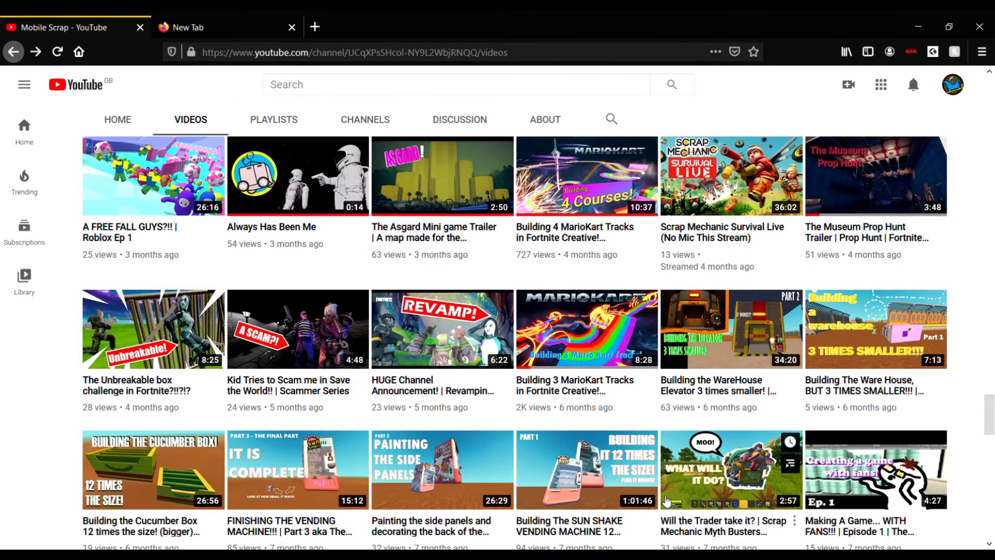
mouse_move(409, 390)
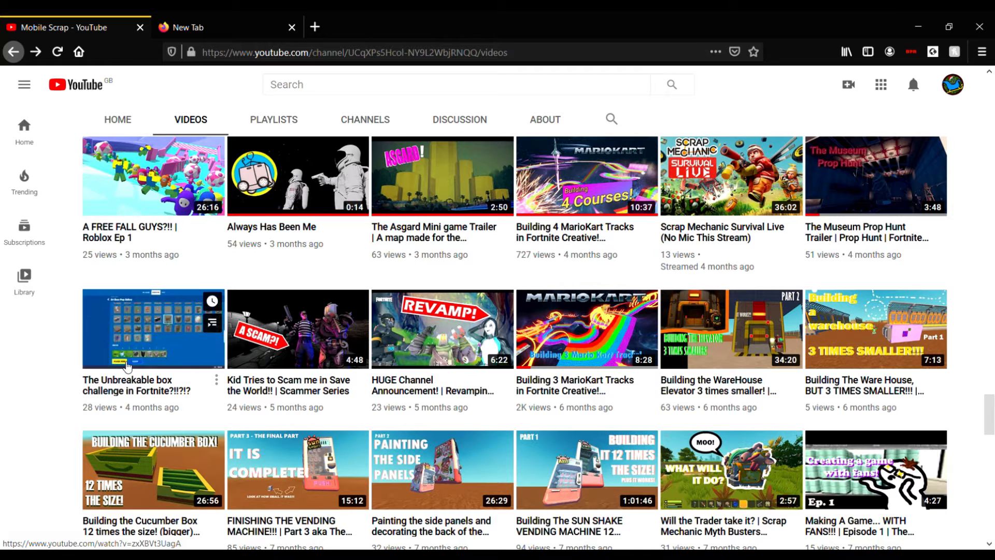
mouse_move(153, 328)
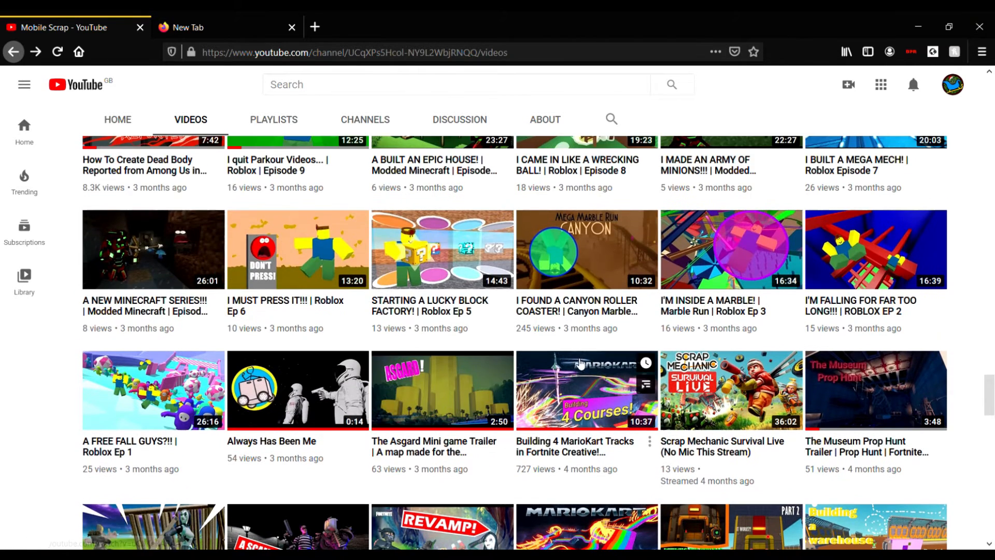
mouse_move(539, 335)
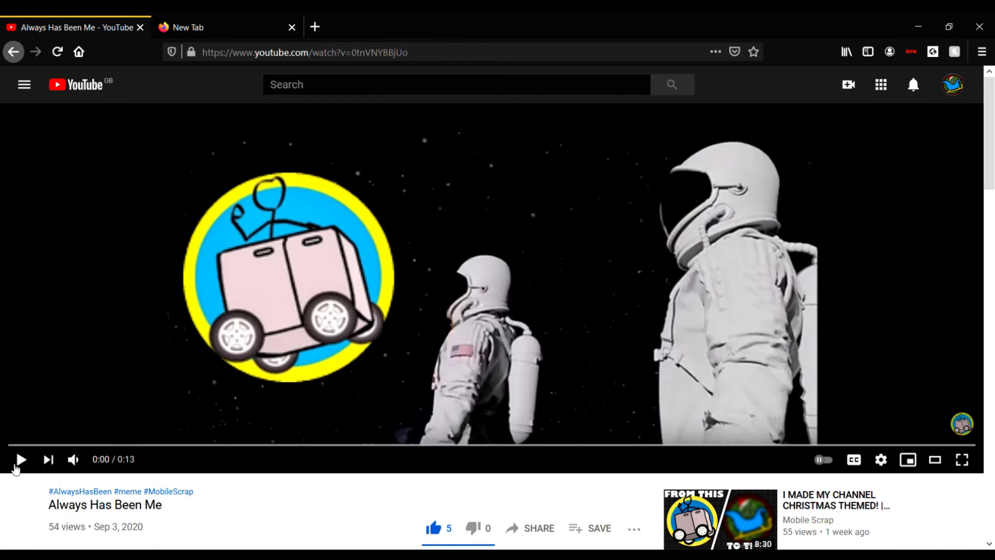
- Play the Always Has Been Me meme video
click(20, 460)
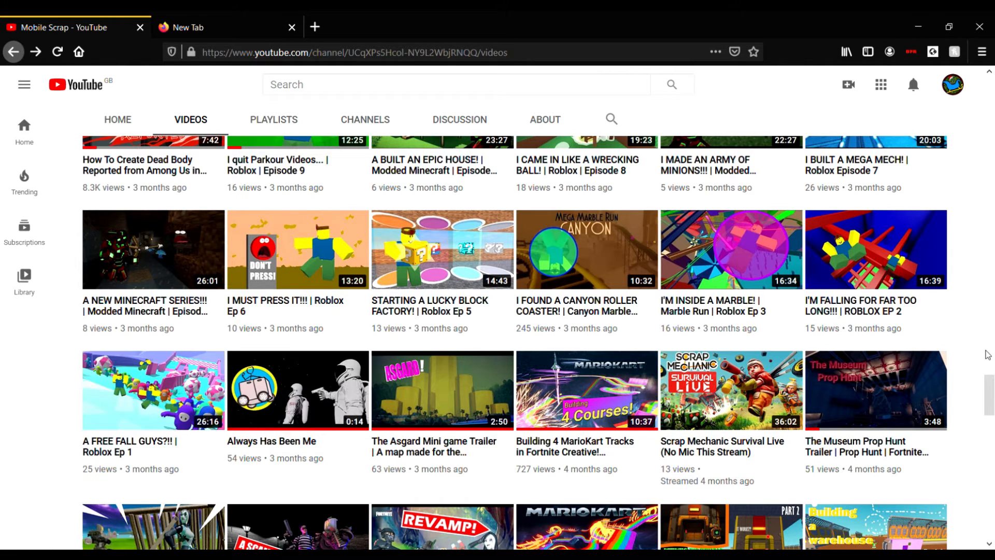
mouse_move(985, 266)
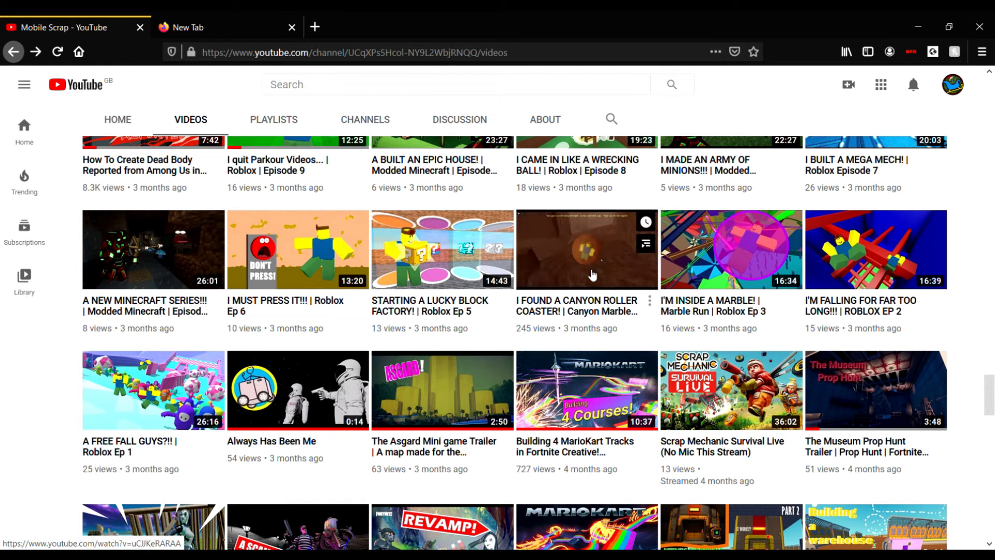
mouse_move(591, 274)
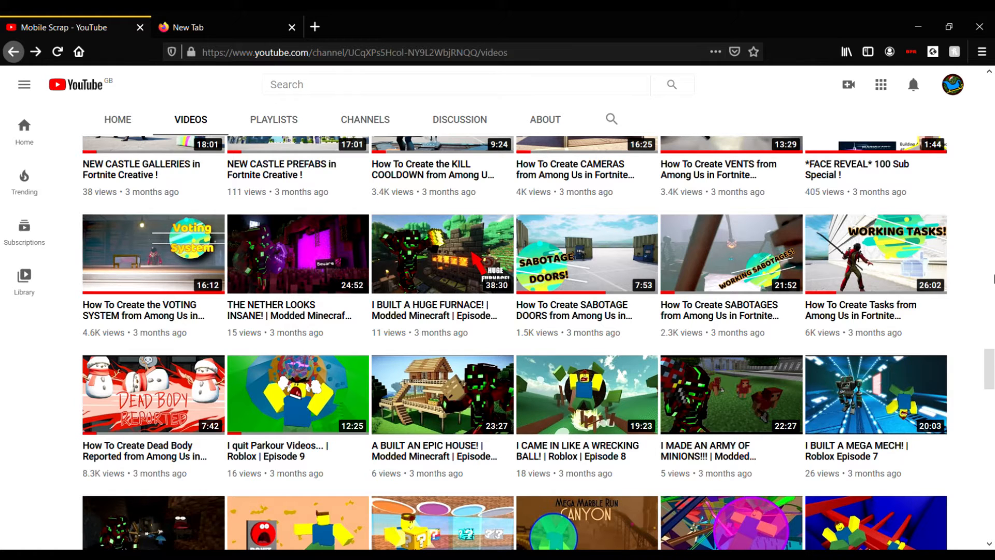
- Start the How To Create Dead Body Reported Fortnite Creative tutorial from the Videos grid
click(153, 393)
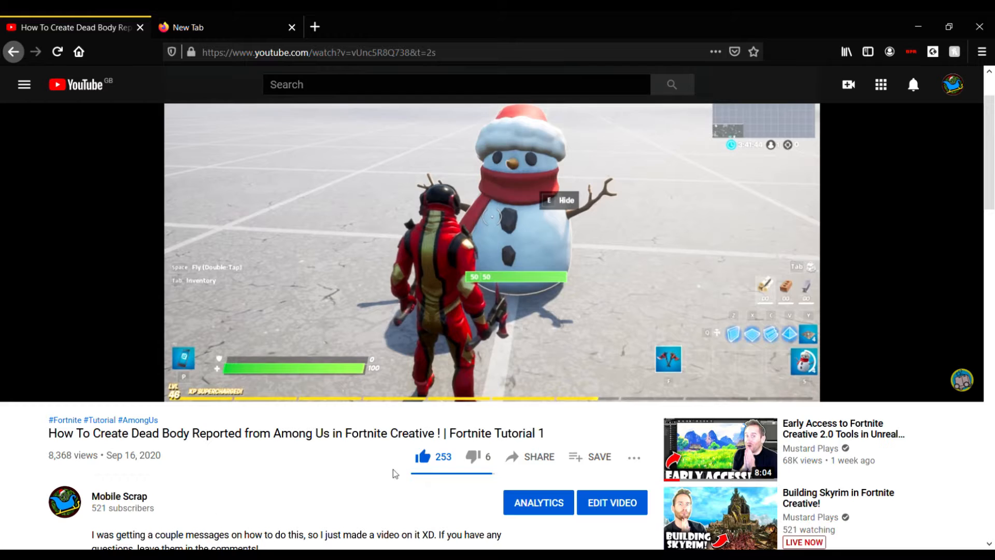
- Return to the channel's Videos grid and scroll through the Among Us-themed Fortnite uploads
click(119, 501)
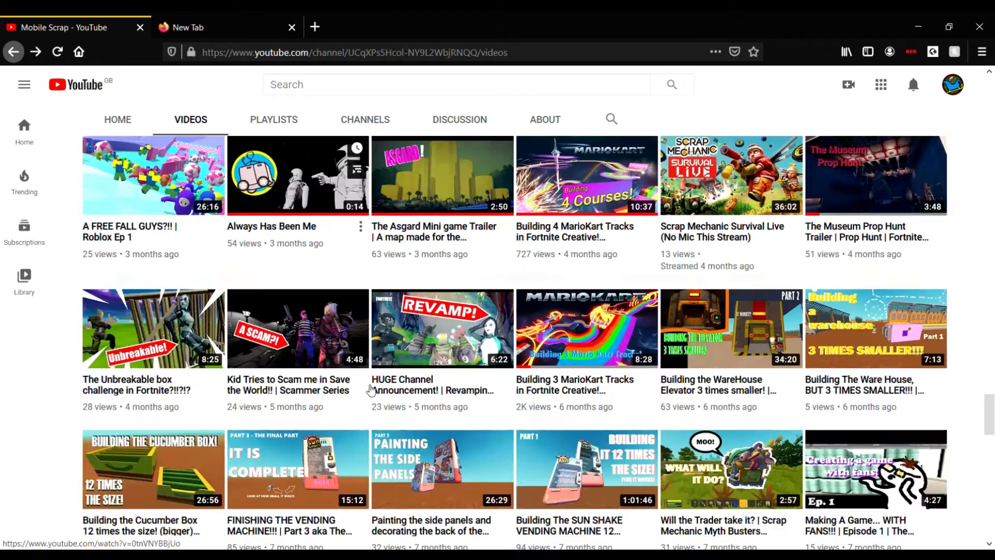
scroll(down, 3)
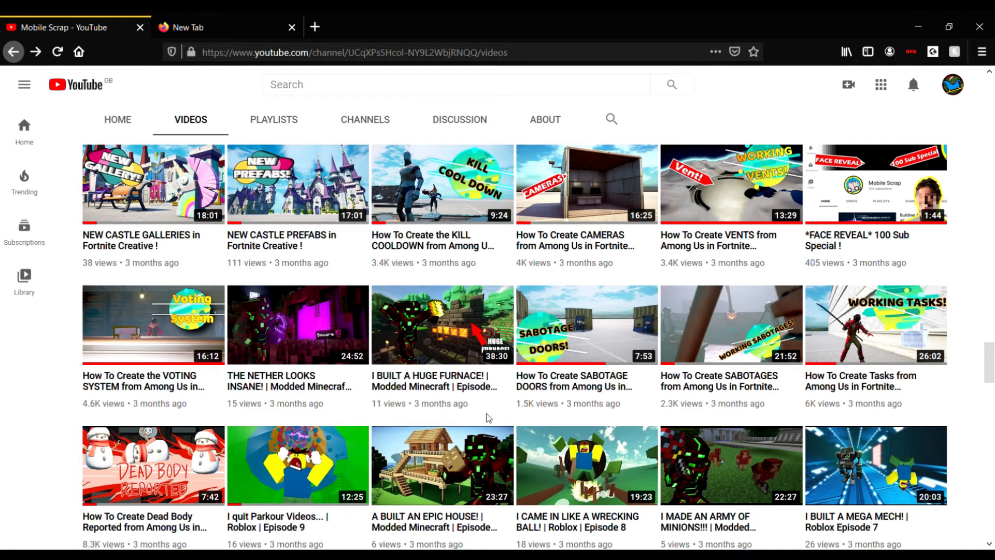
mouse_move(411, 343)
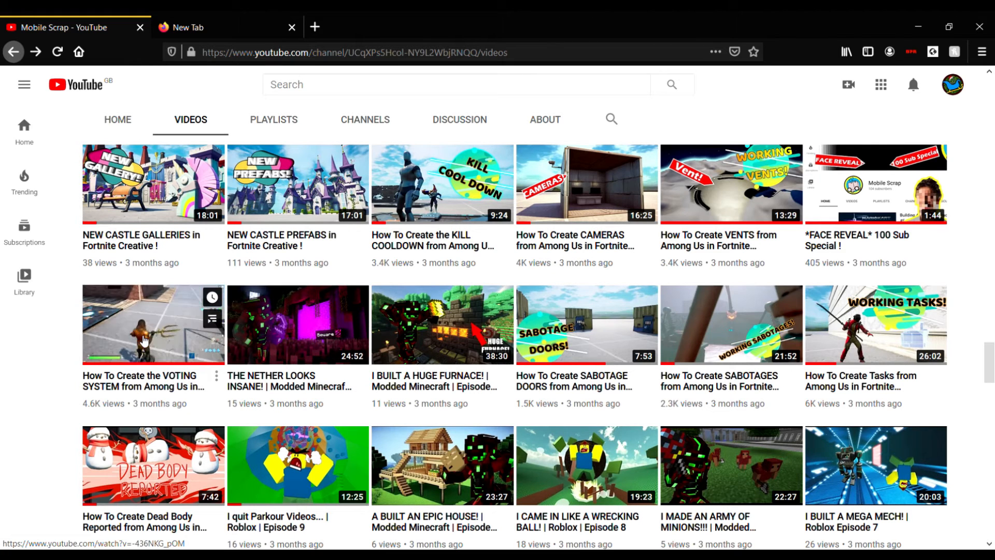
- Scroll the Videos grid to uploads from two months ago, including Floor is Lava Zonewars
scroll(down, 3)
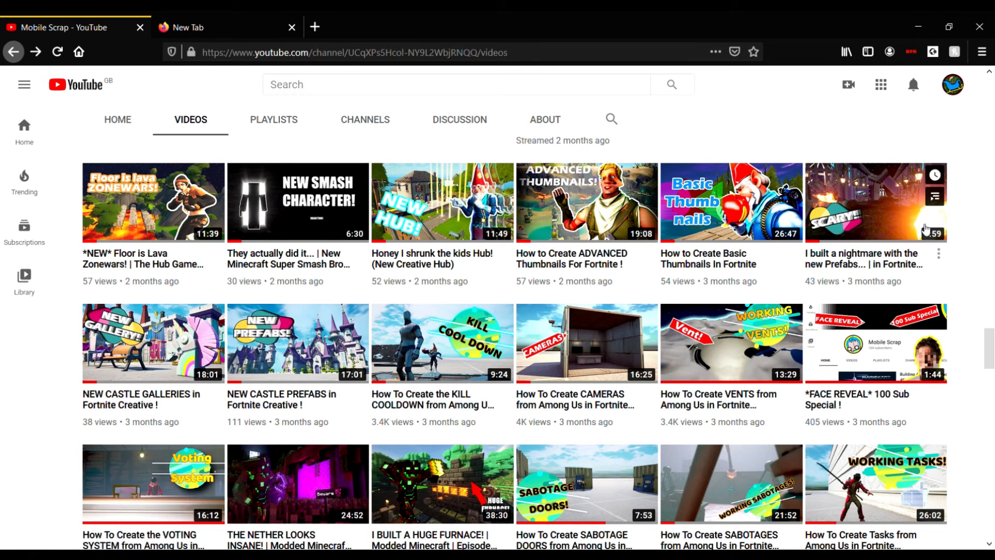
mouse_move(978, 231)
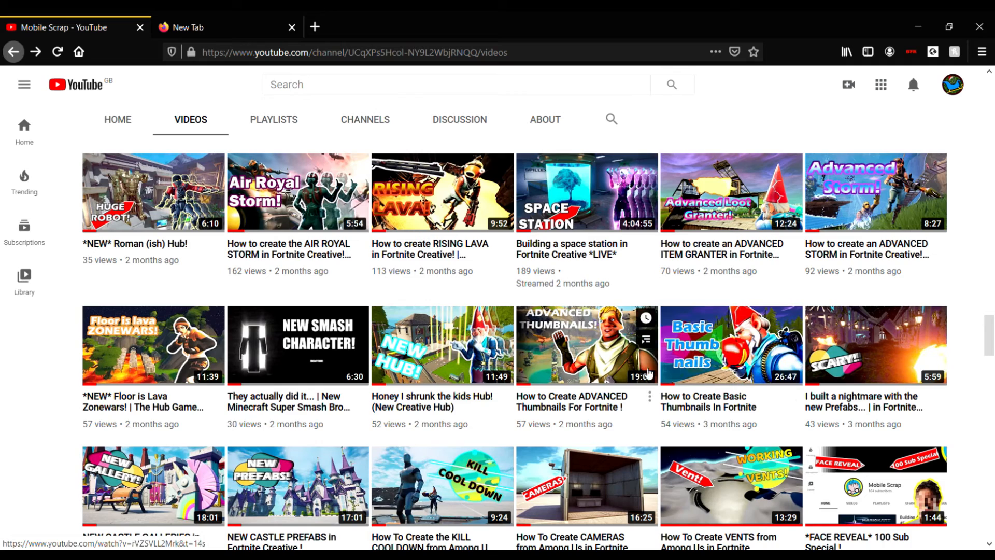
mouse_move(990, 260)
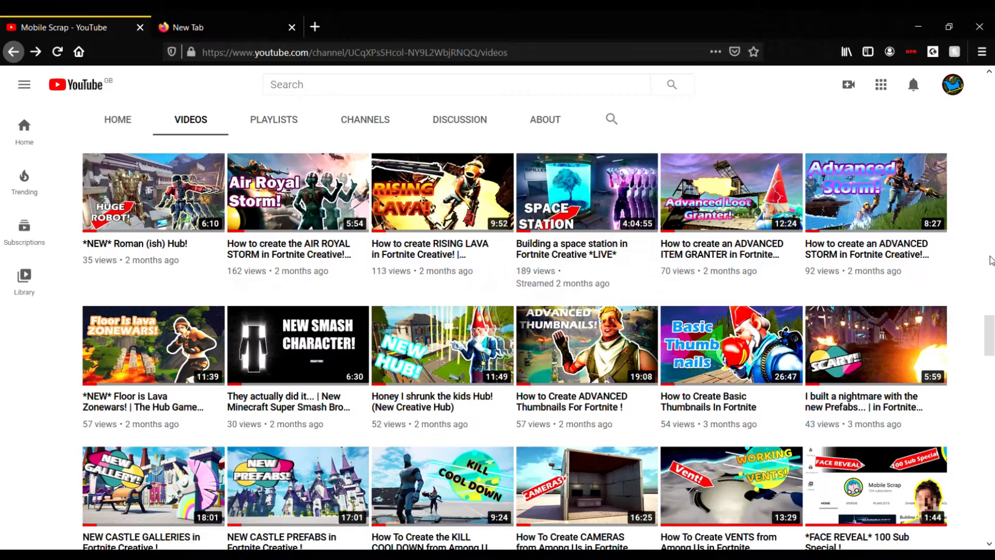
mouse_move(613, 267)
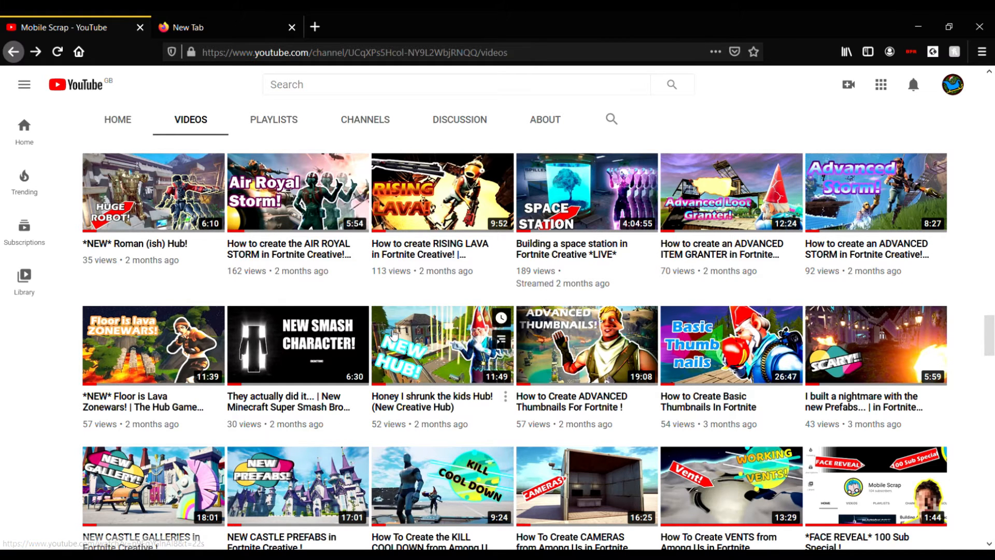
mouse_move(298, 345)
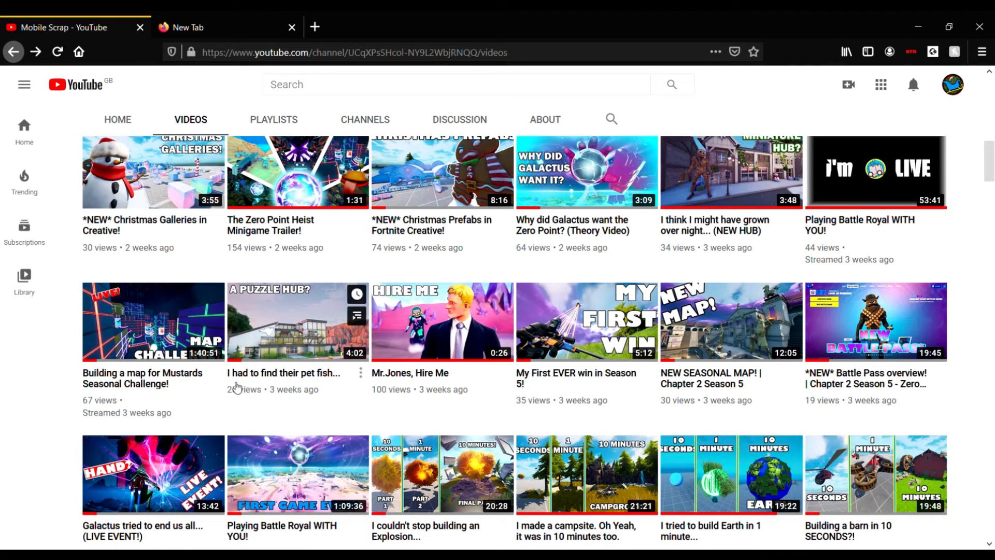
mouse_move(201, 368)
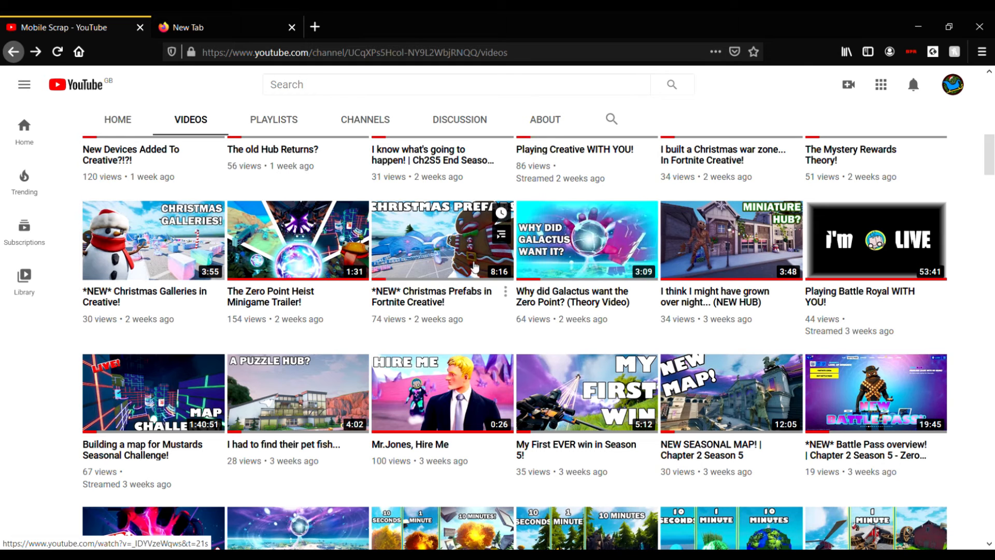
mouse_move(323, 250)
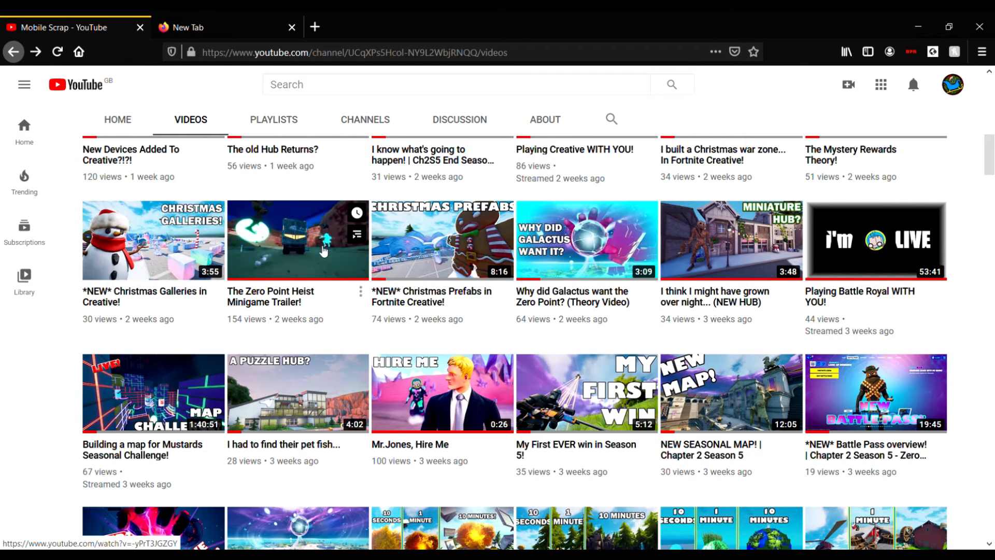
- Open The Zero Point Heist Minigame Trailer! and scrub ahead through it
click(297, 240)
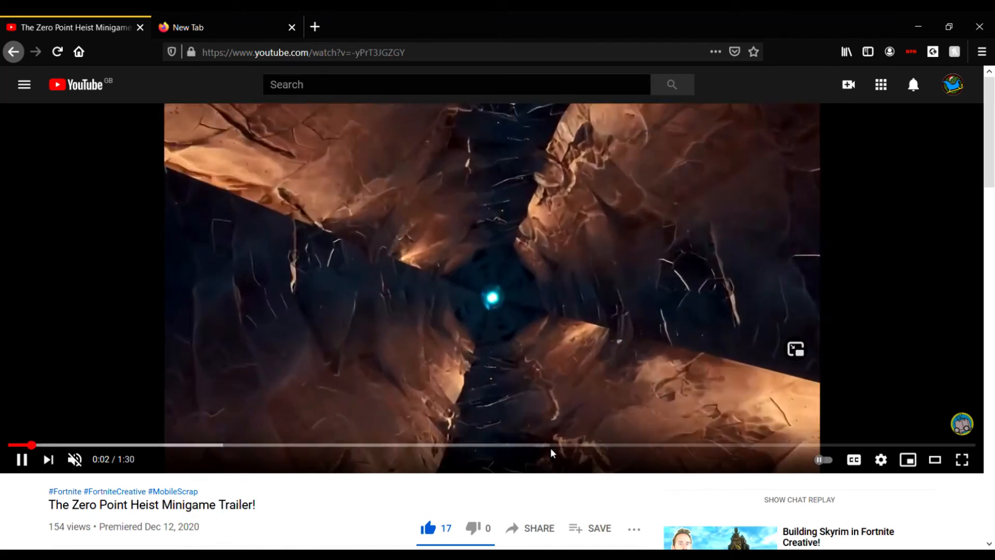
click(565, 445)
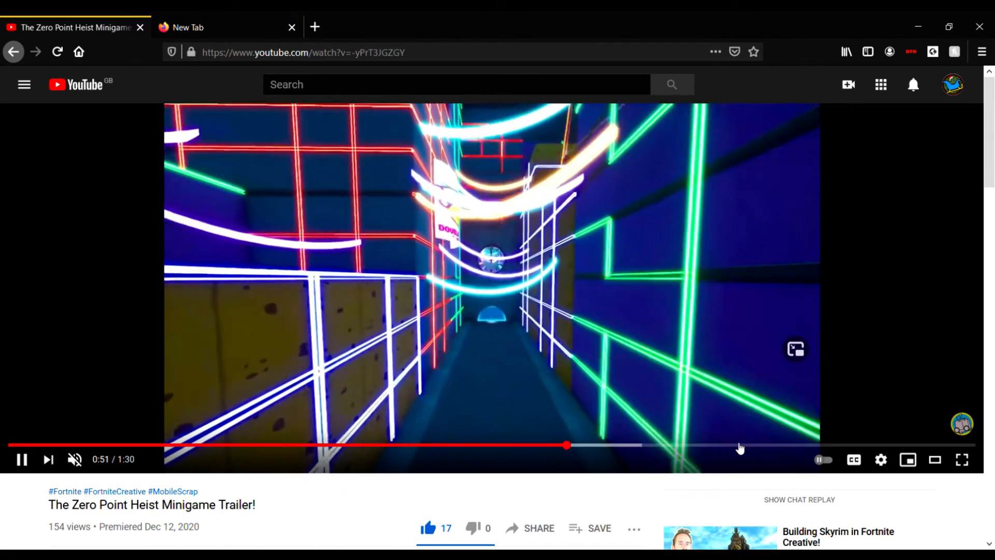
drag(565, 446, 746, 446)
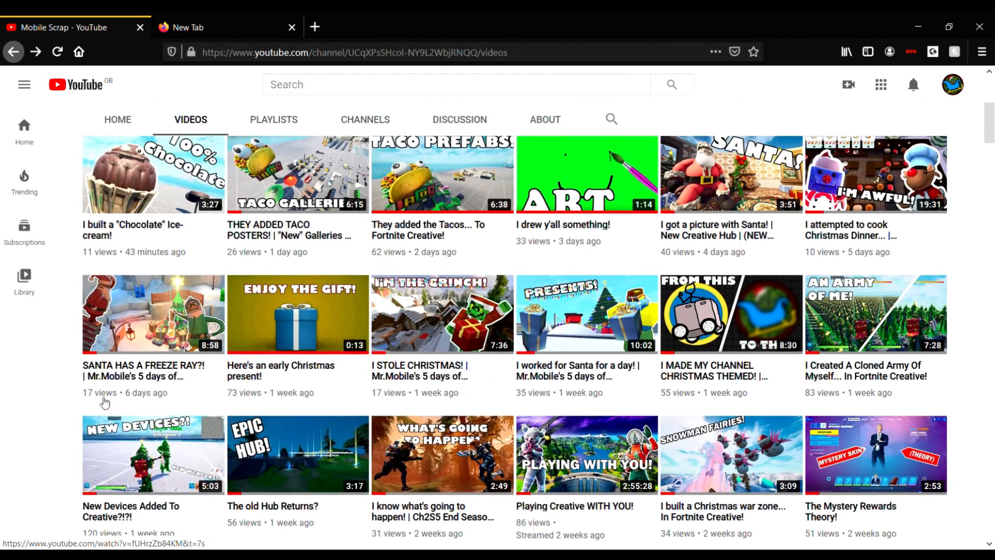
- Scroll the Videos page to show the channel banner and newest uploads
scroll(down, 3)
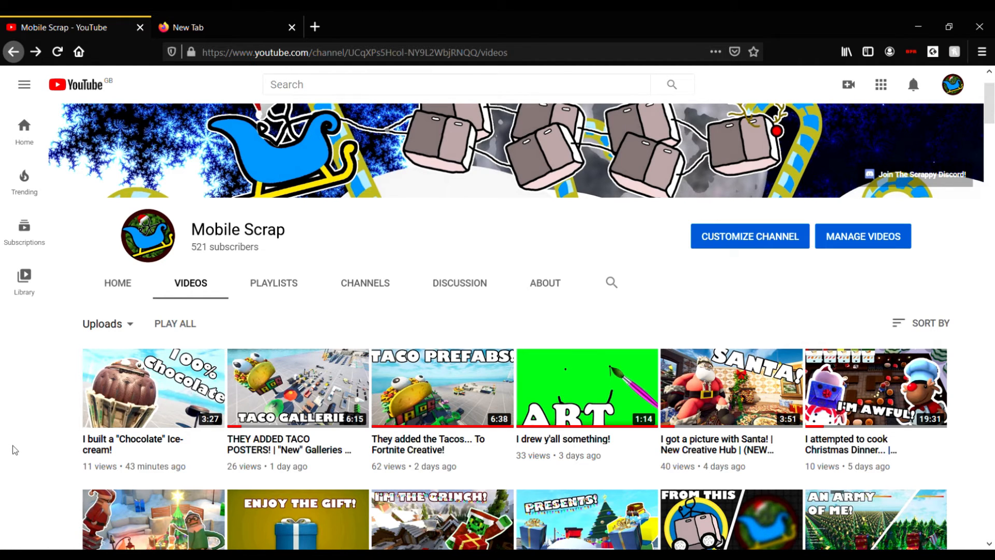
mouse_move(2, 460)
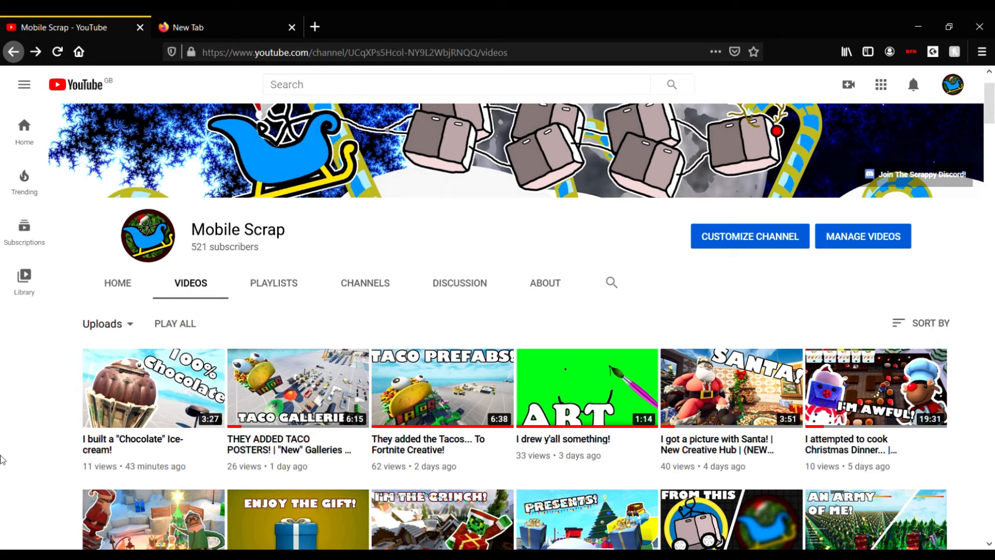
- On the Mobile Scrap Home tab, page the Popular uploads carousel forward, back, and forward again
click(116, 283)
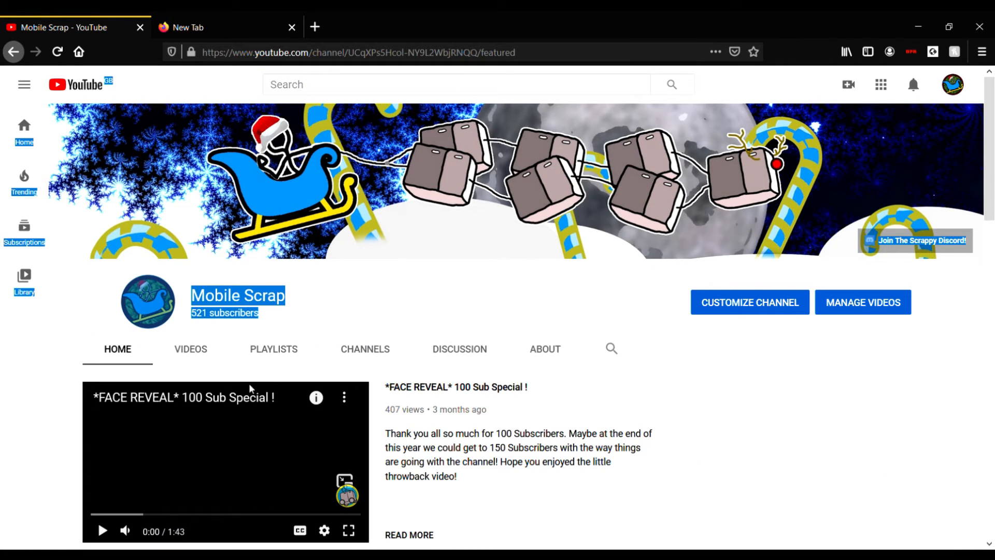
scroll(down, 3)
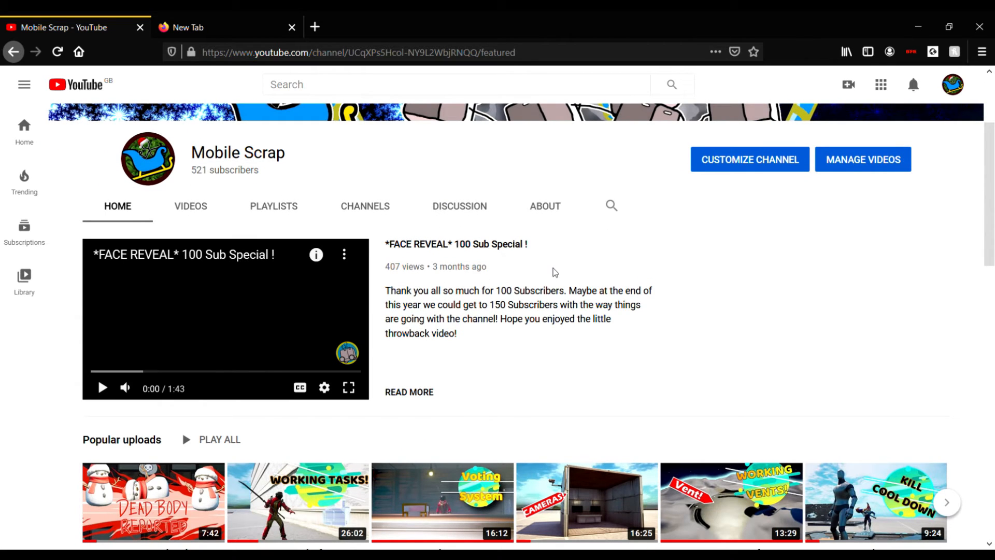
mouse_move(566, 263)
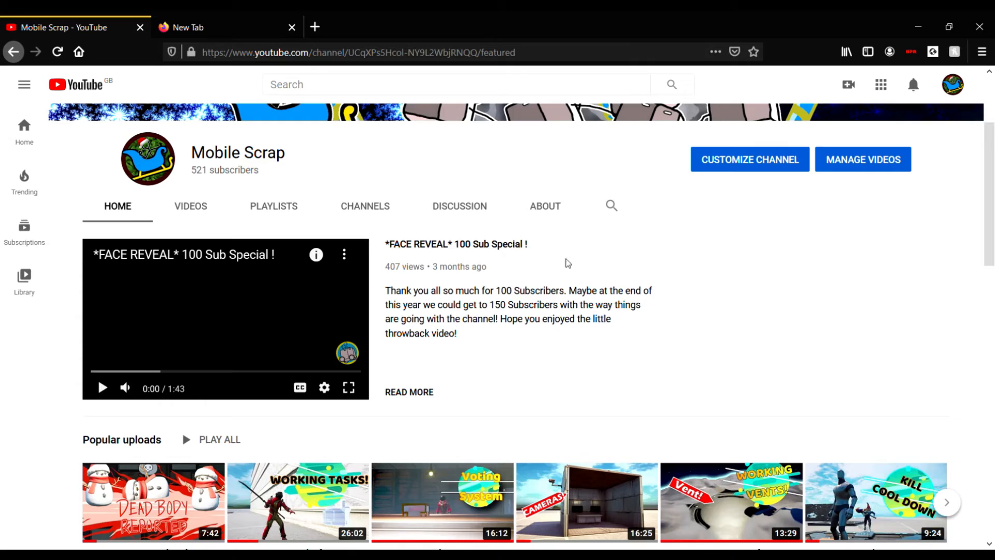
mouse_move(460, 258)
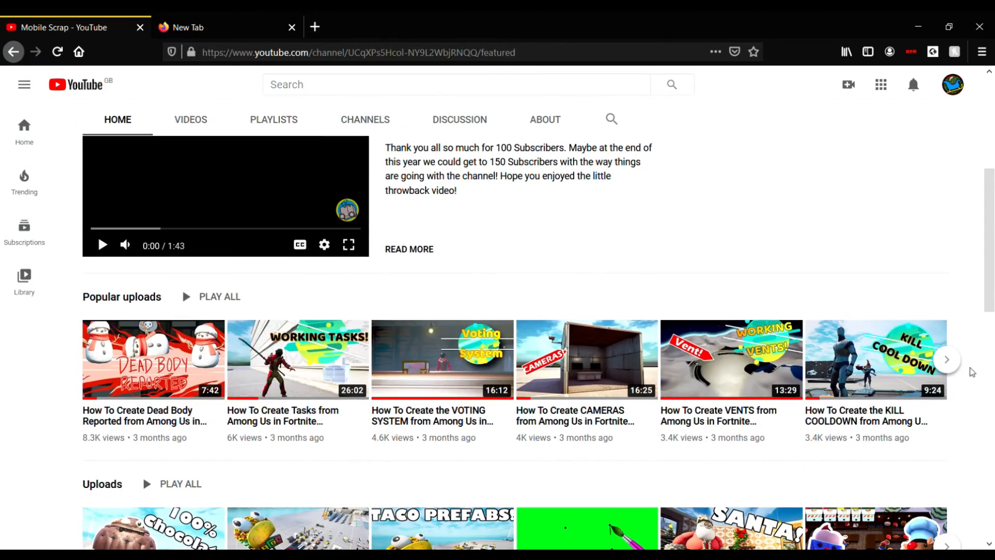
click(947, 360)
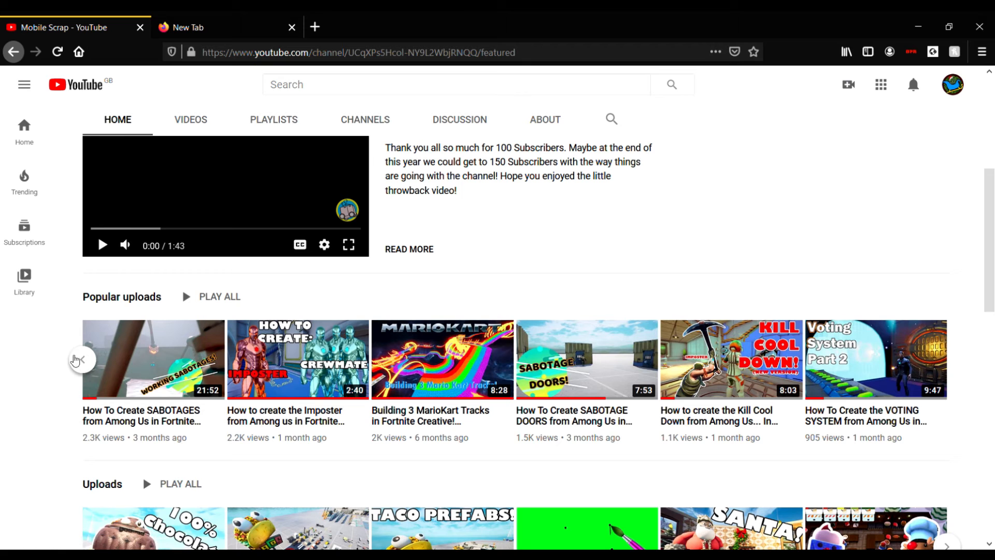
click(947, 358)
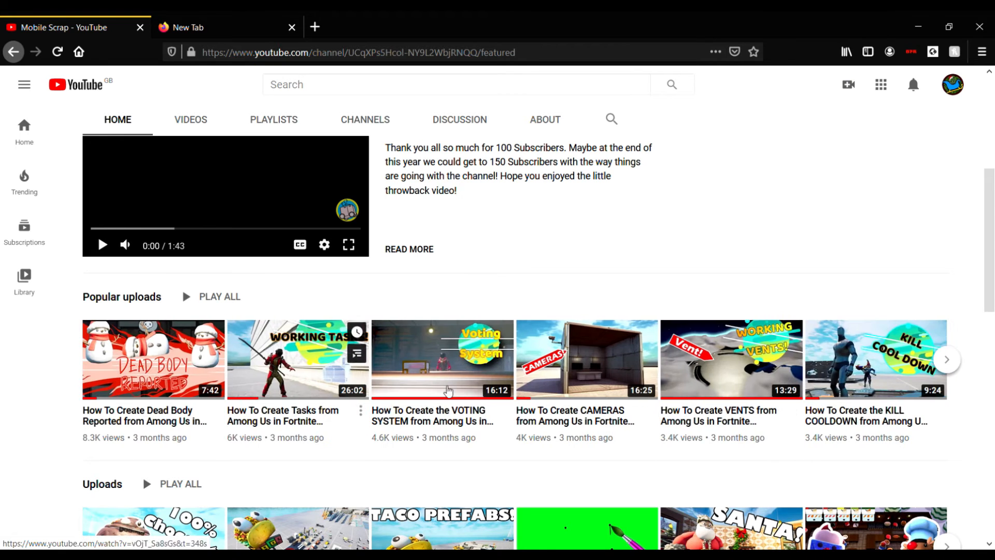
click(947, 359)
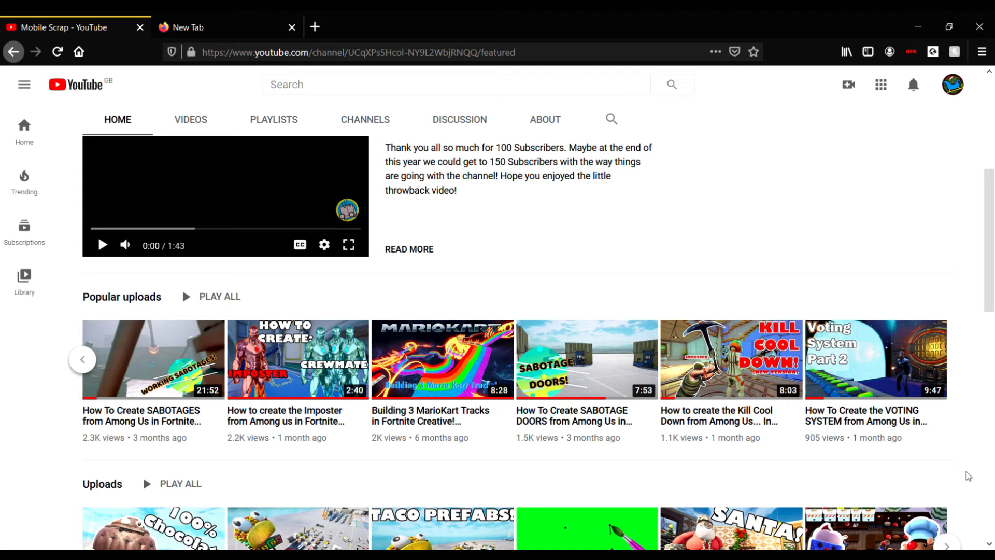
scroll(up, 3)
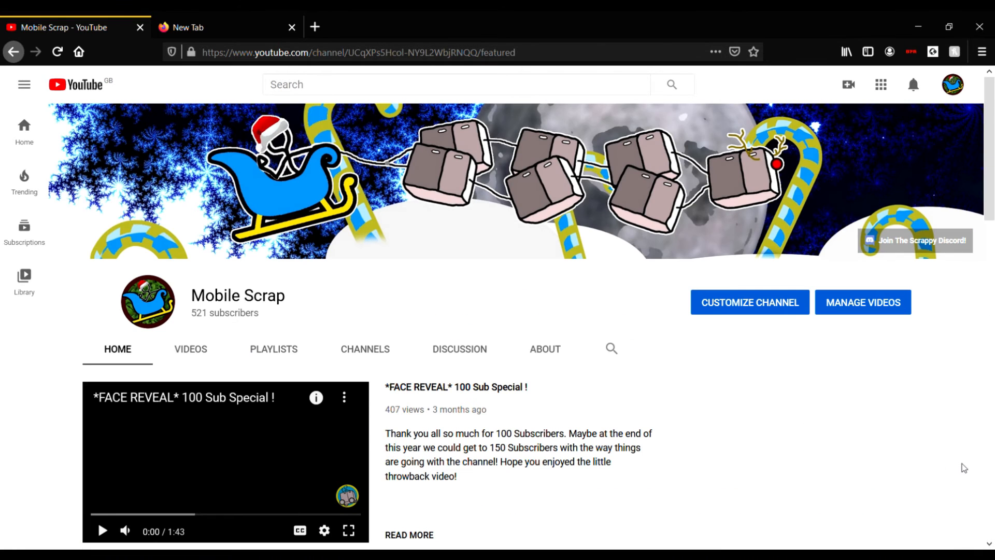